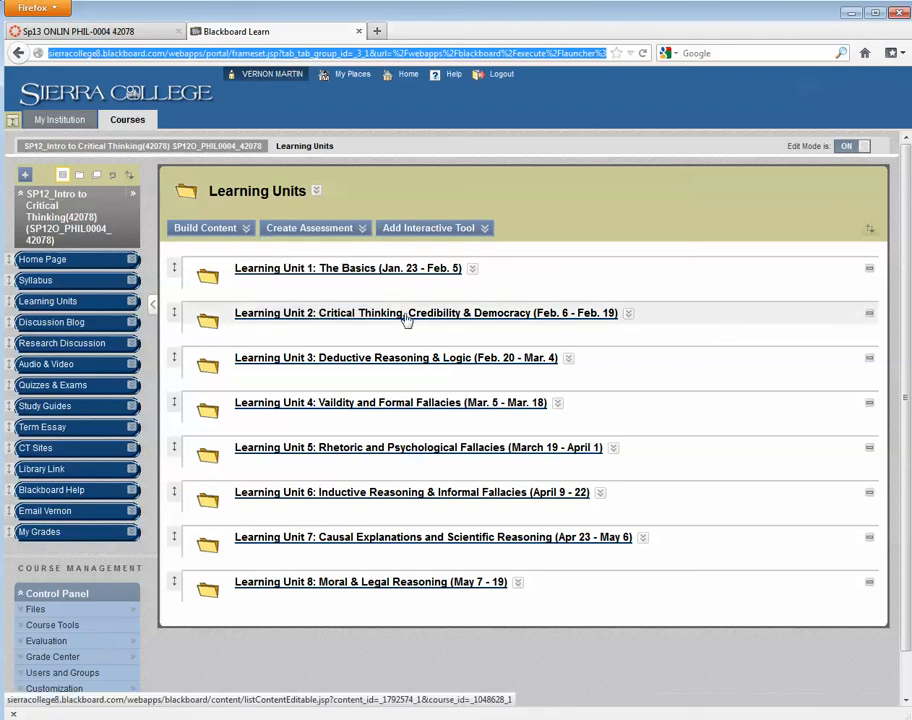
Open Learning Unit 2: Critical Thinking, Credibility & Democracy and review its objectives and readings
click(426, 312)
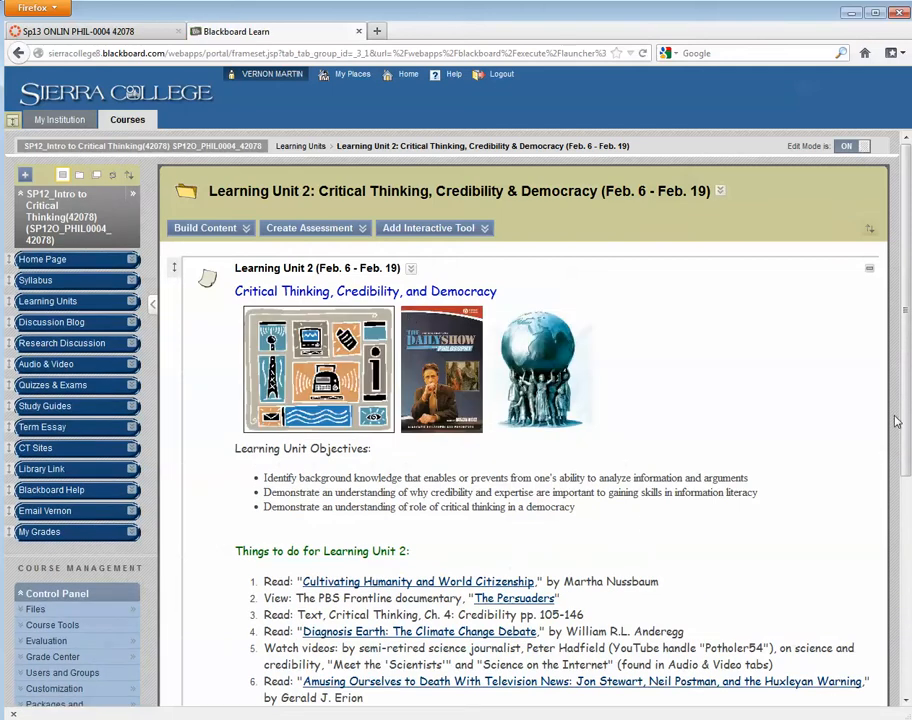
scroll(down, 3)
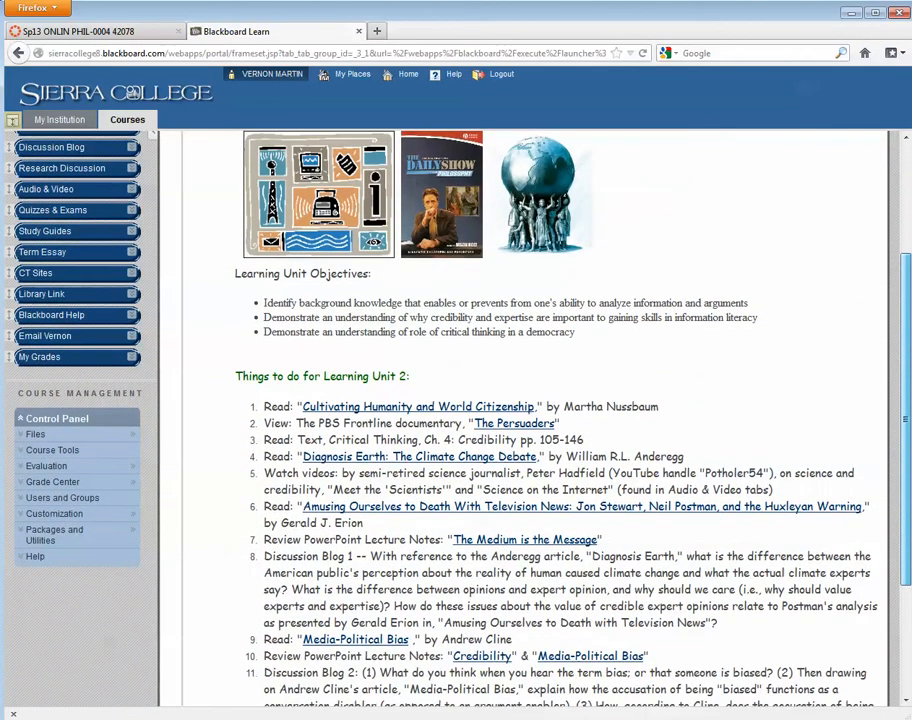
scroll(down, 3)
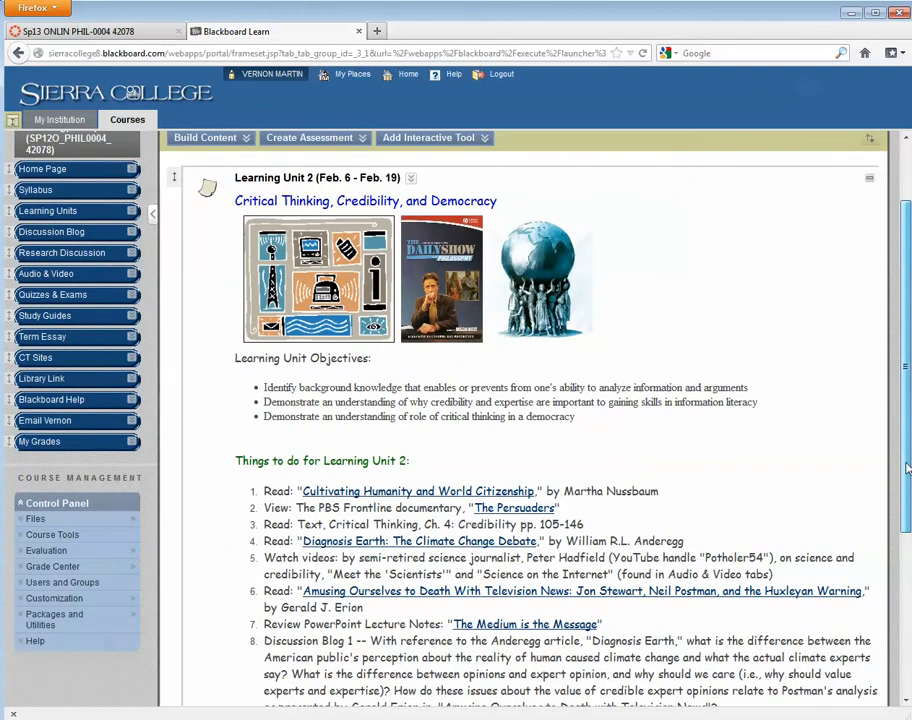
scroll(down, 3)
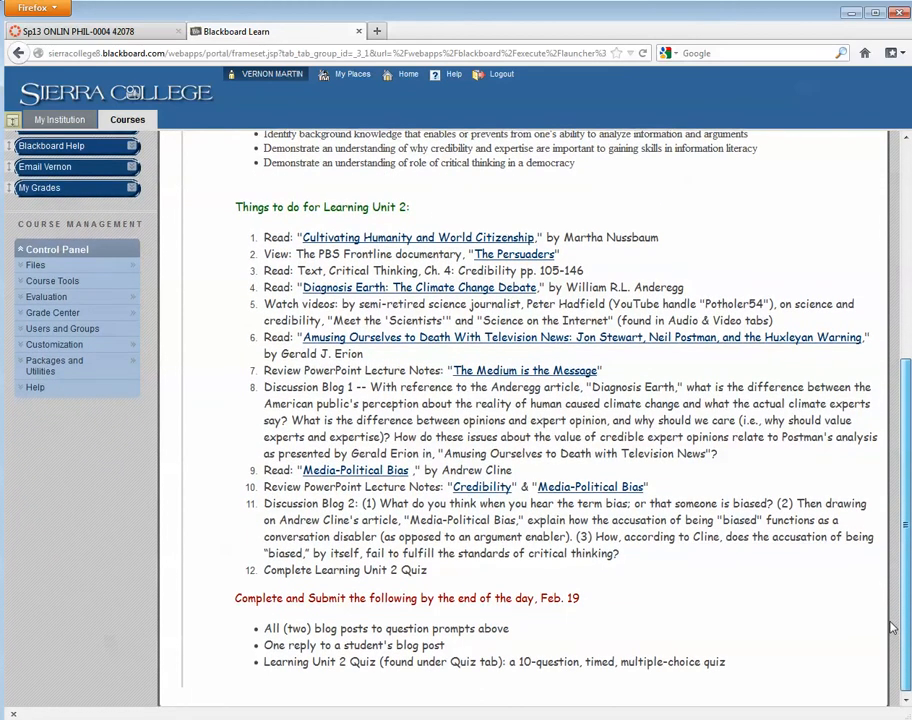
scroll(down, 3)
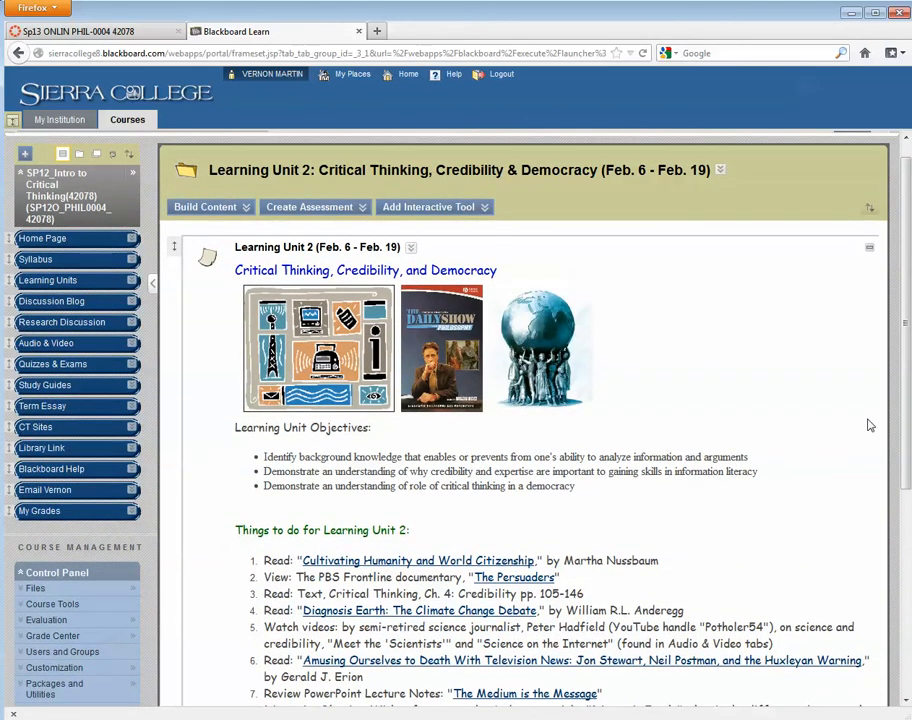
mouse_move(852, 424)
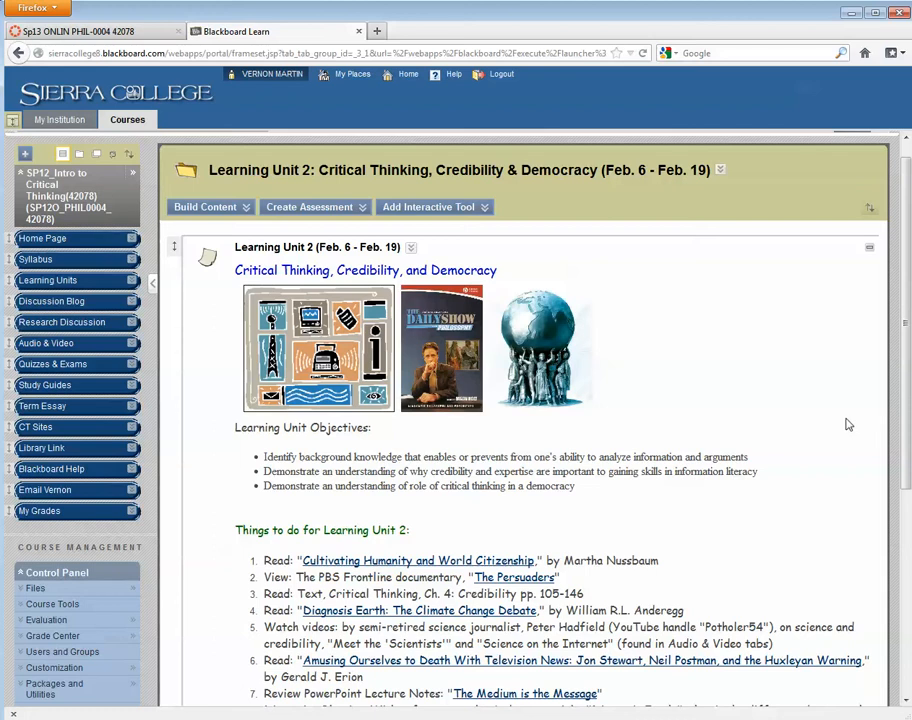
mouse_move(204, 50)
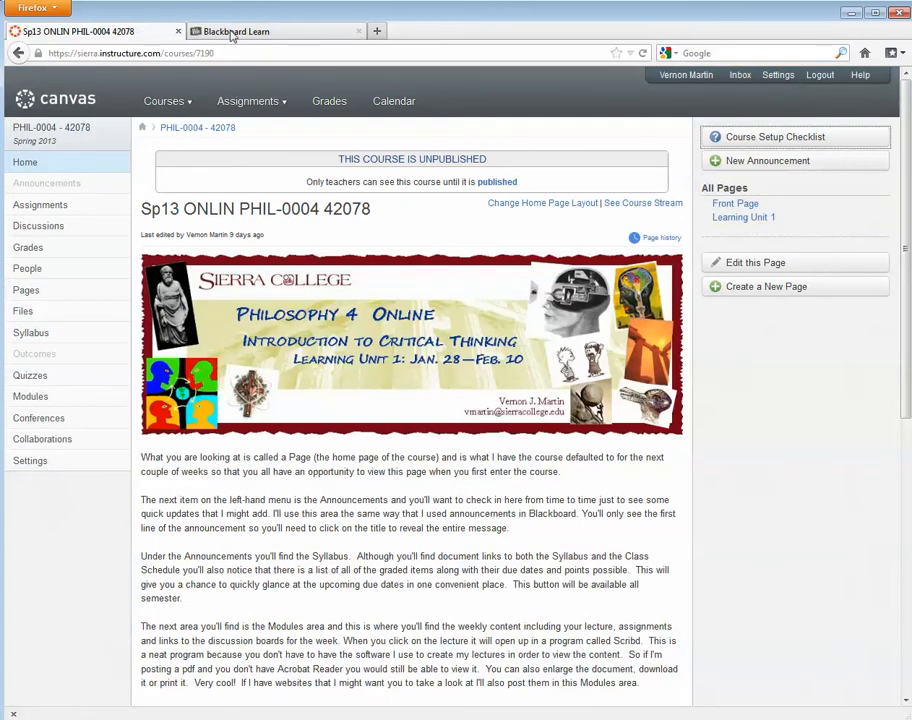
Return to the Blackboard unit page and open the Learning Unit 2 item for editing
click(270, 32)
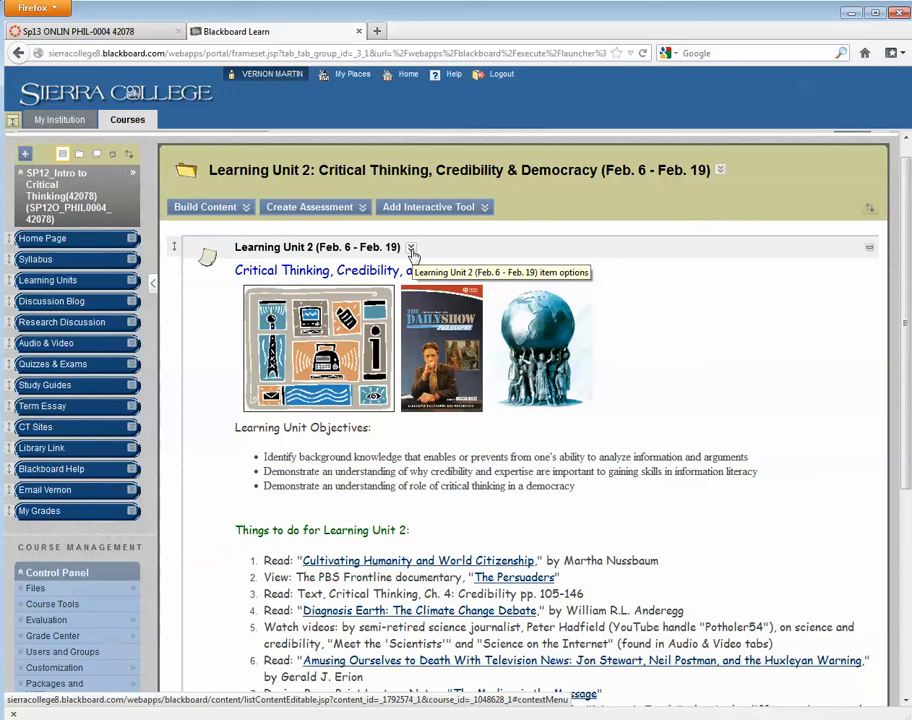
click(410, 248)
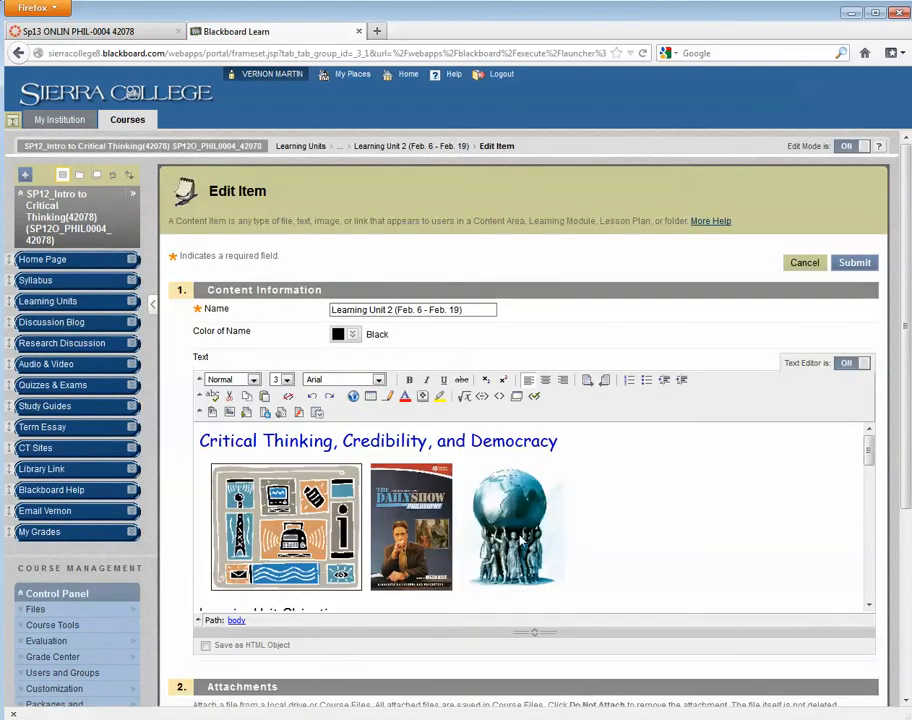
click(512, 528)
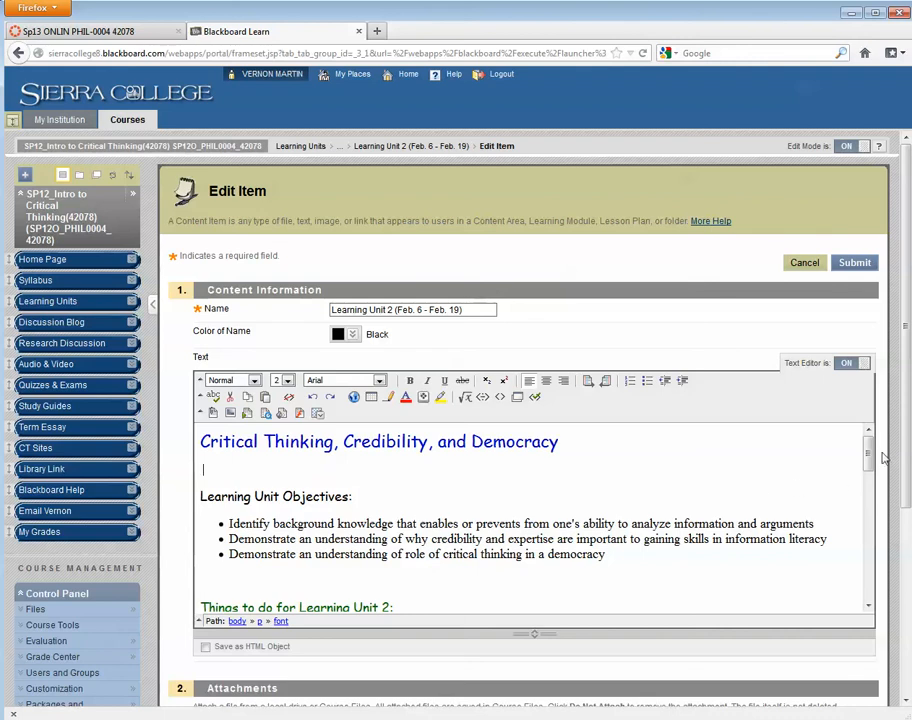
Show the item's text as raw HTML source in the Blackboard editor for copying
scroll(down, 3)
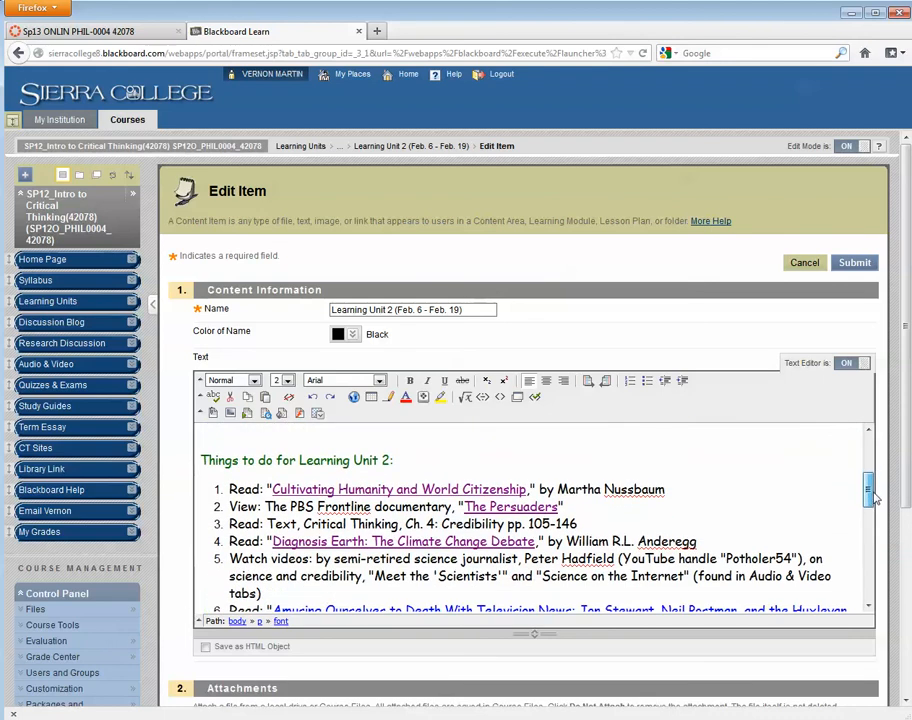
scroll(down, 3)
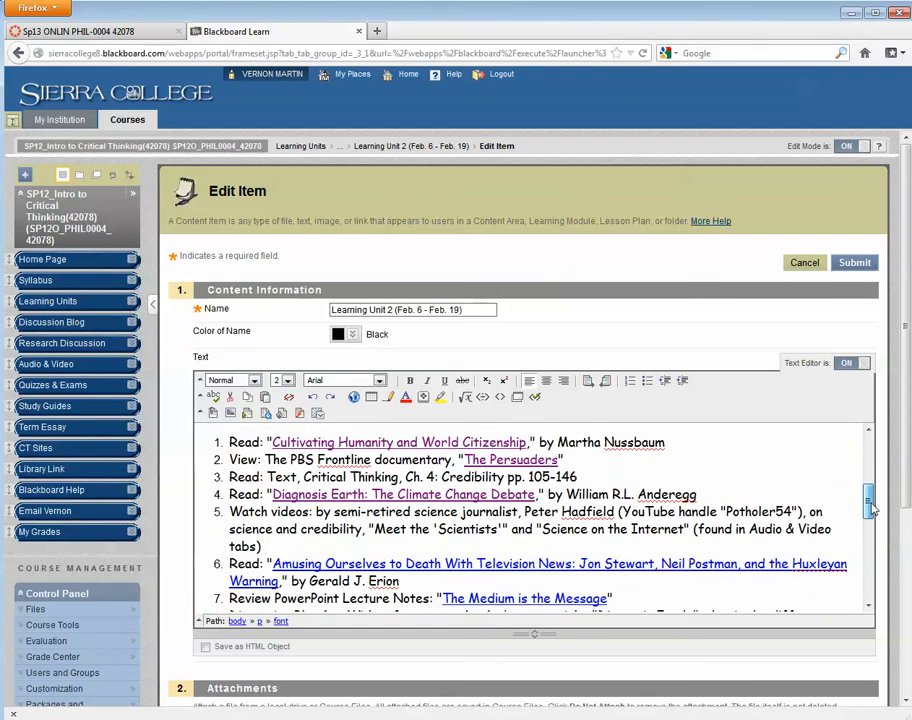
scroll(down, 3)
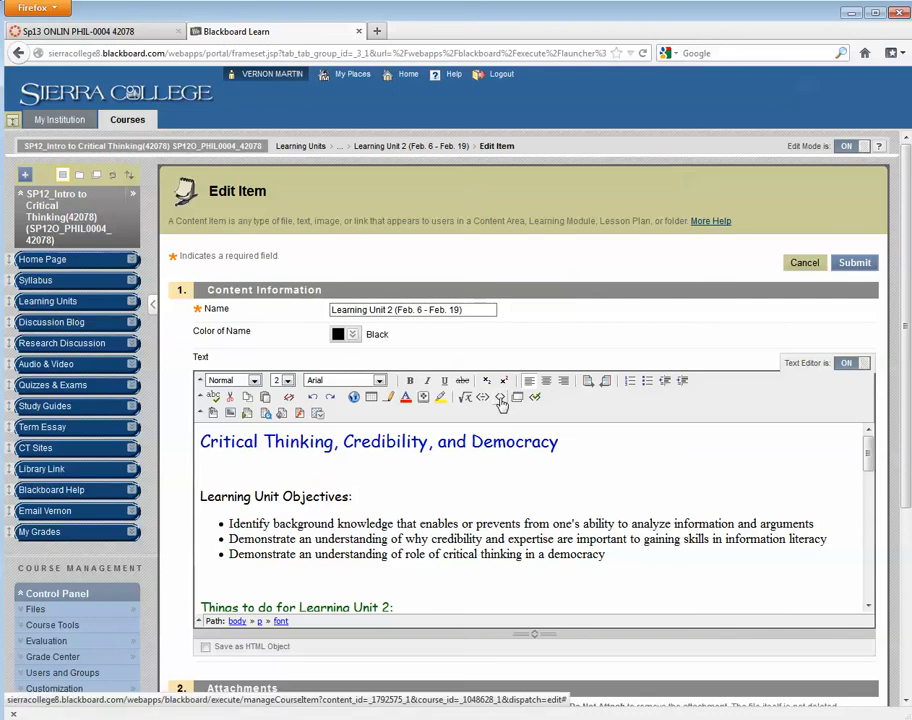
mouse_move(500, 396)
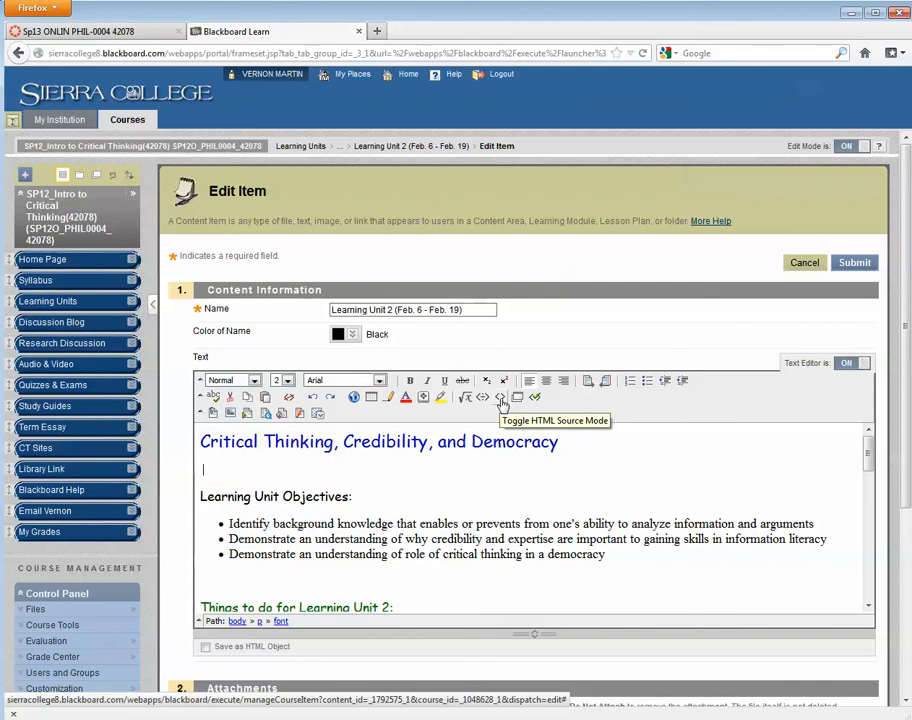
click(500, 396)
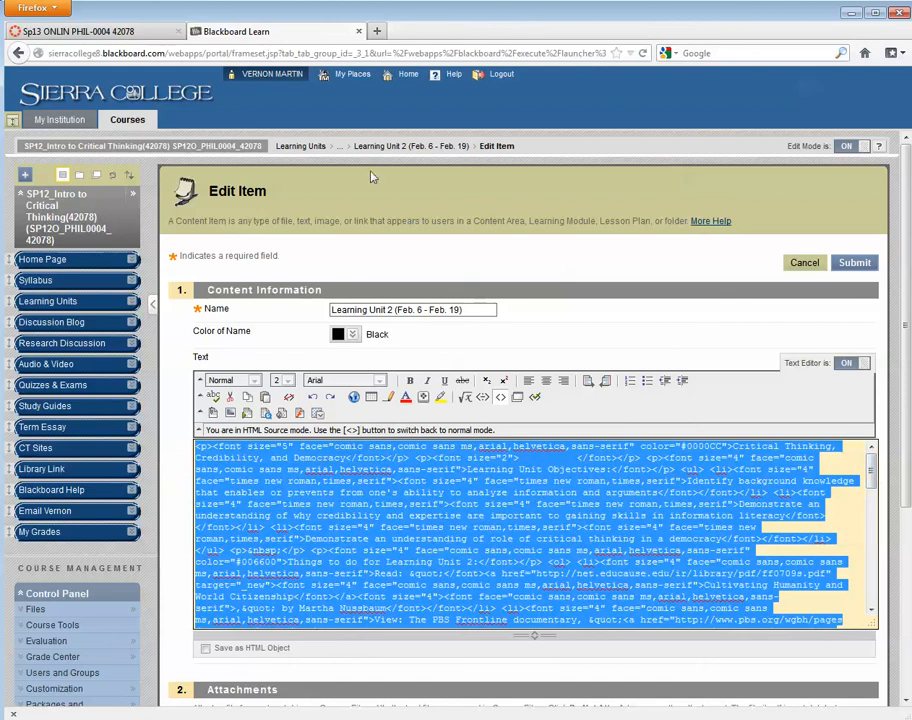
Create a new Canvas page titled Learning Unit 2 from the course home
click(90, 32)
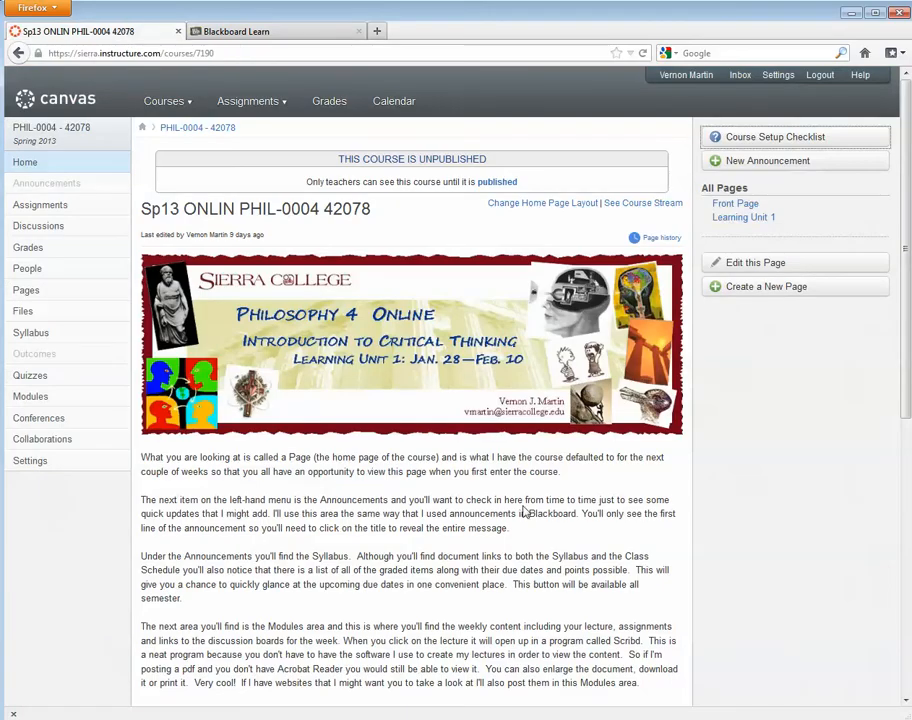
mouse_move(434, 204)
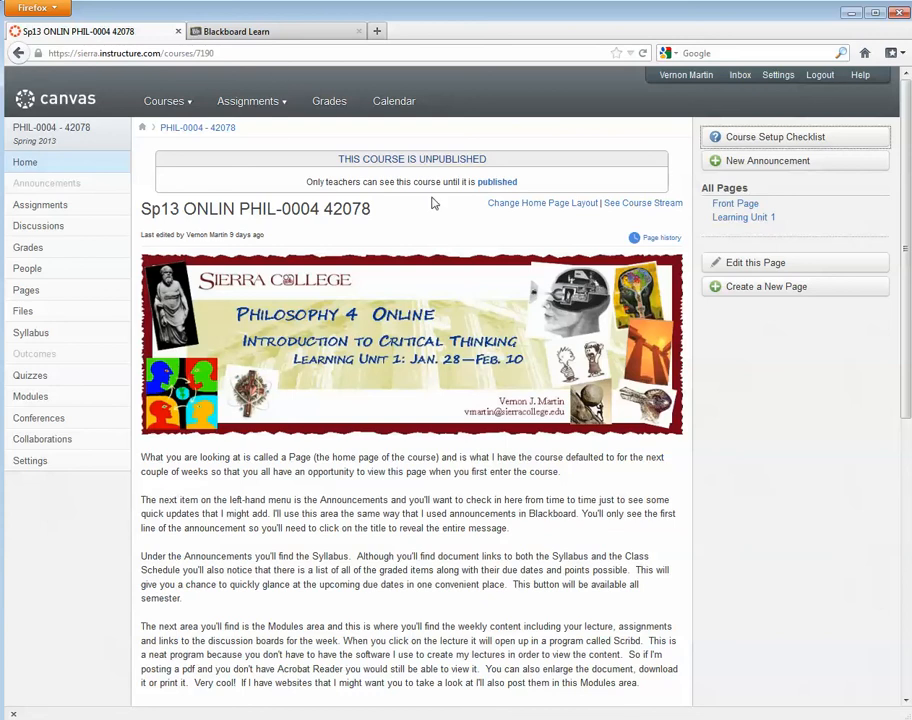
mouse_move(768, 292)
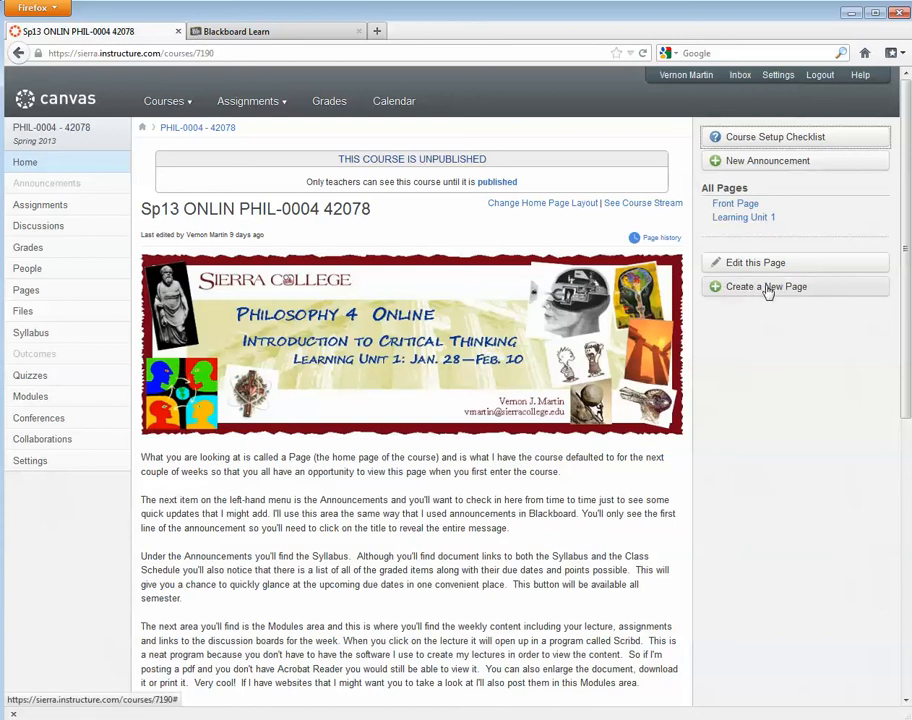
mouse_move(764, 292)
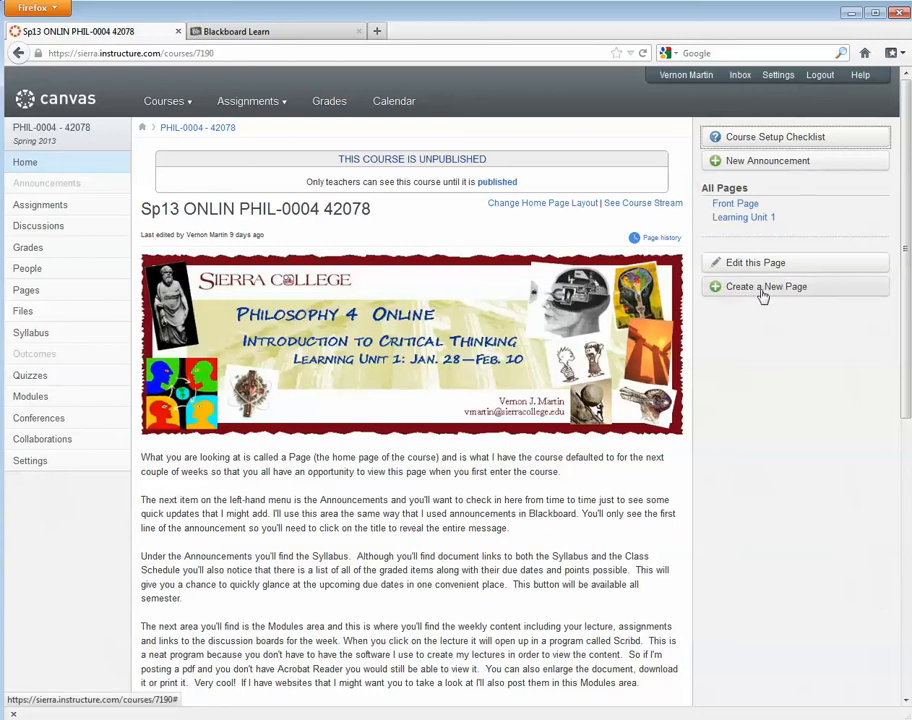
click(764, 288)
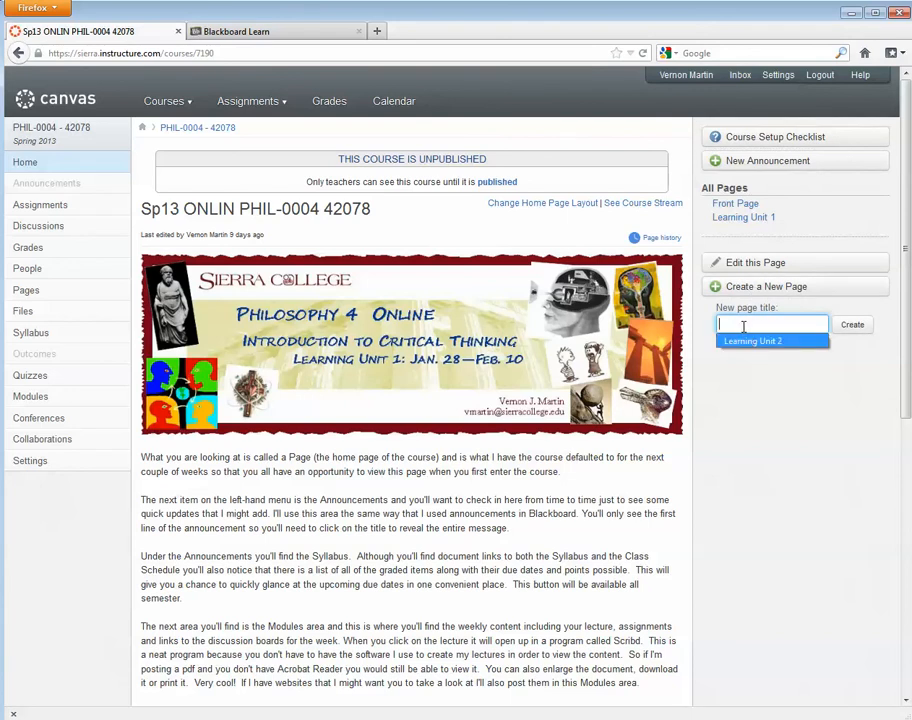
text(Learning Unit 2)
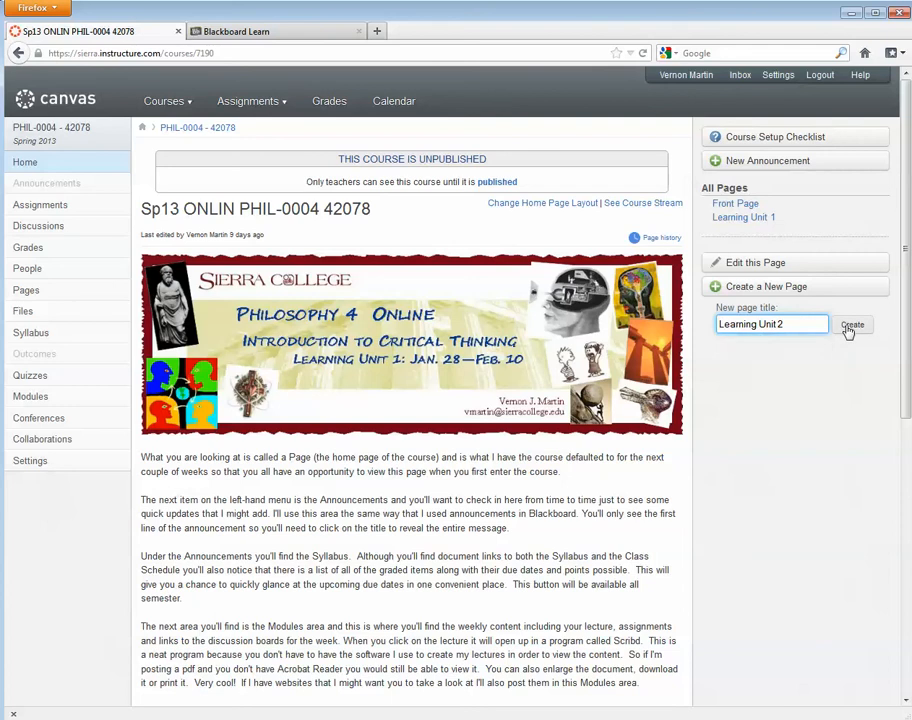
click(852, 324)
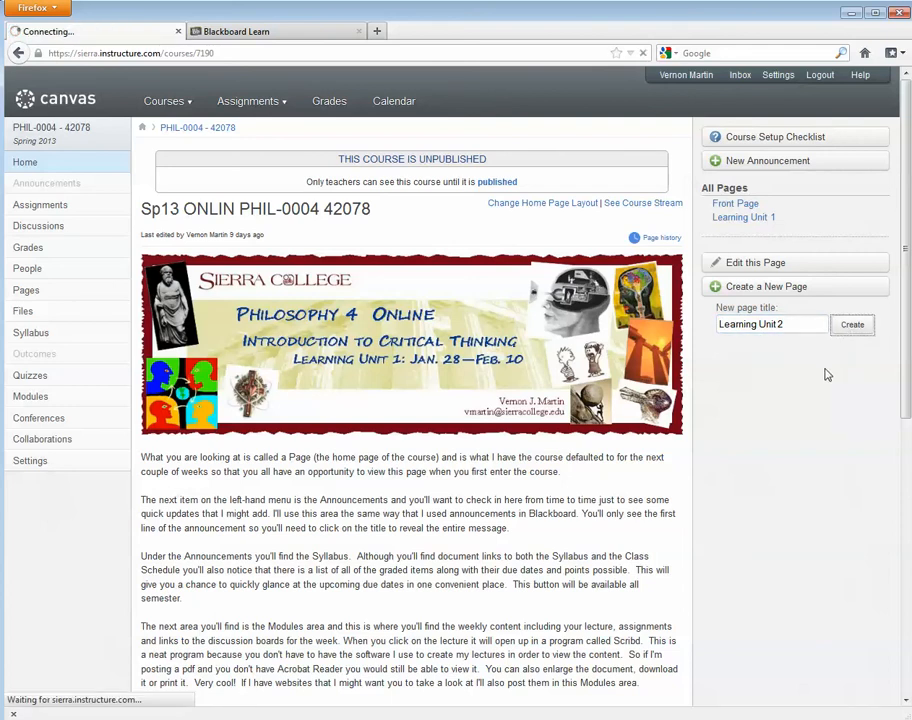
click(852, 324)
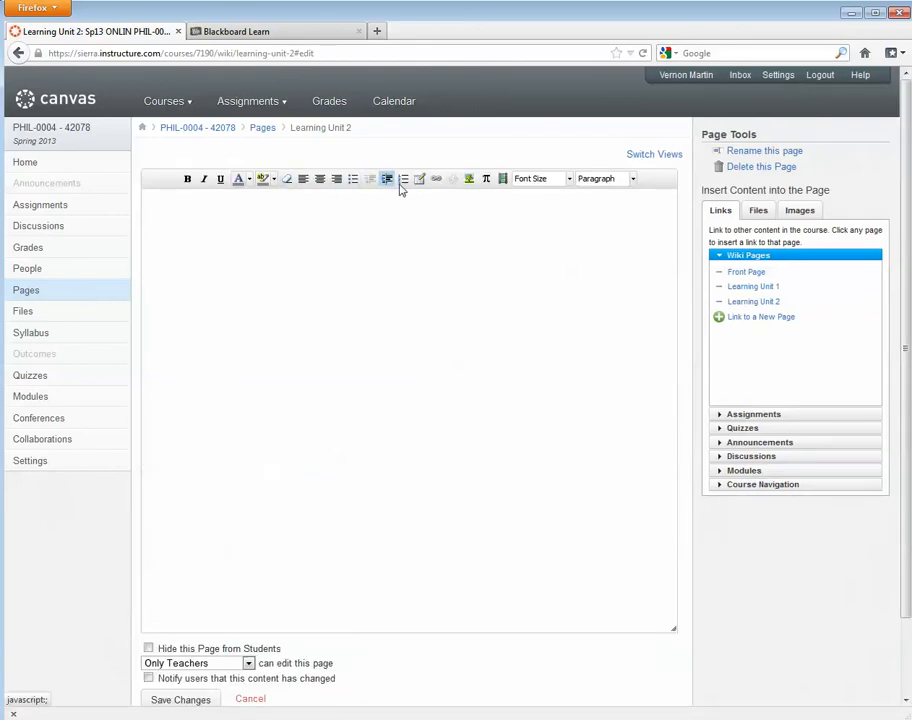
mouse_move(470, 180)
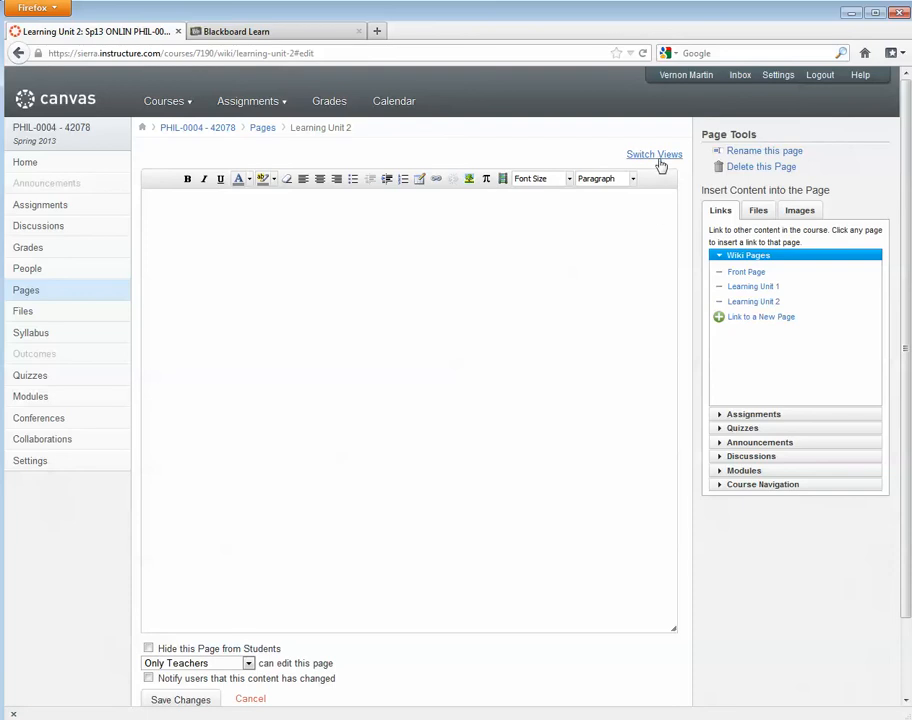
mouse_move(654, 158)
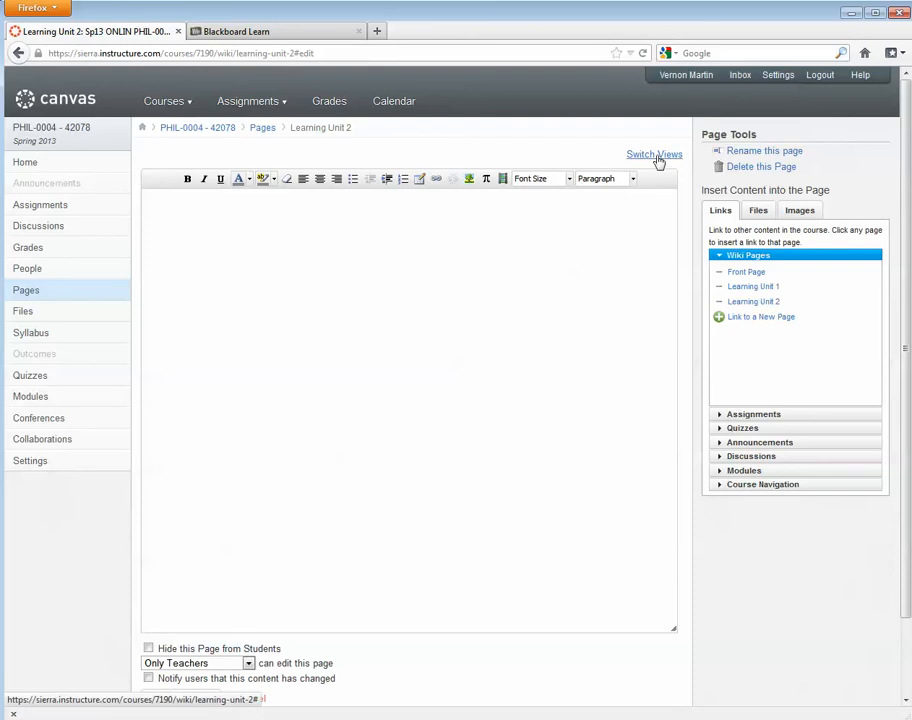
mouse_move(656, 160)
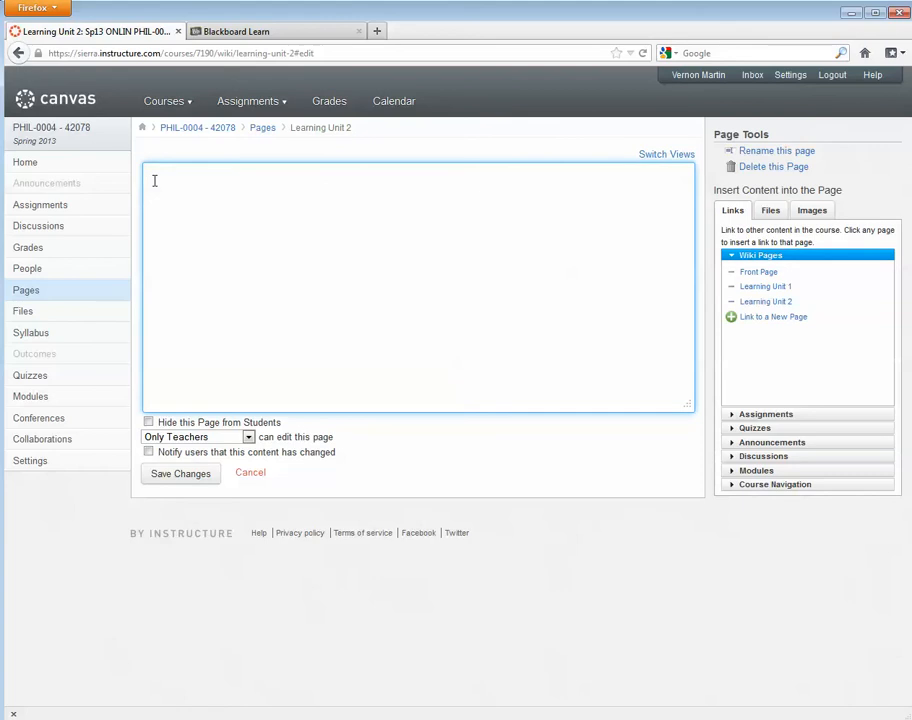
Paste the copied Blackboard HTML into the page's source view
right_click(156, 180)
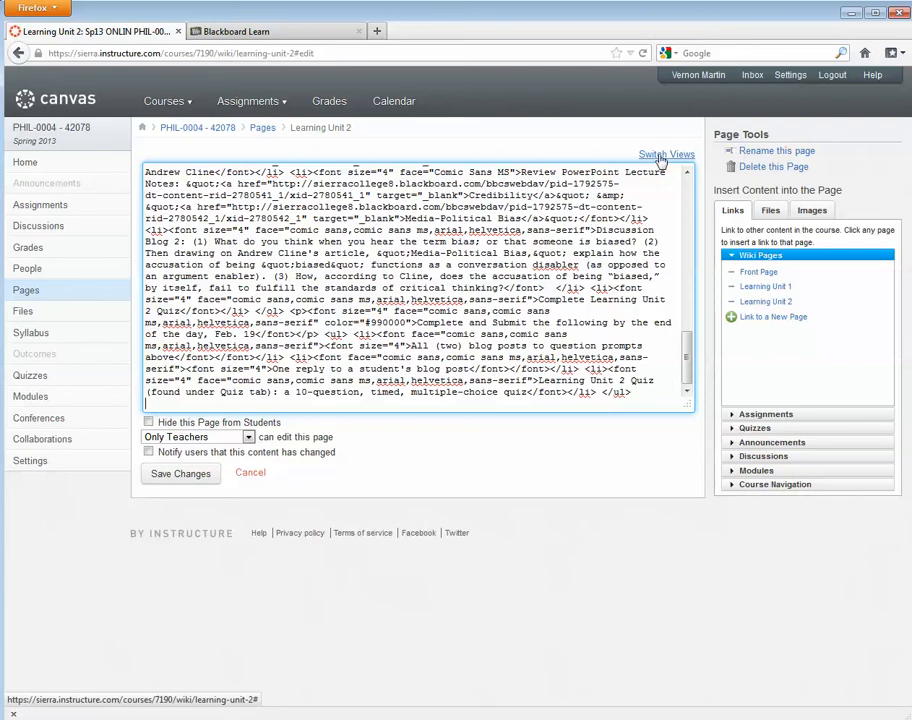
Return to the formatted view, list the course images, and check the Blackboard page for reference
click(666, 154)
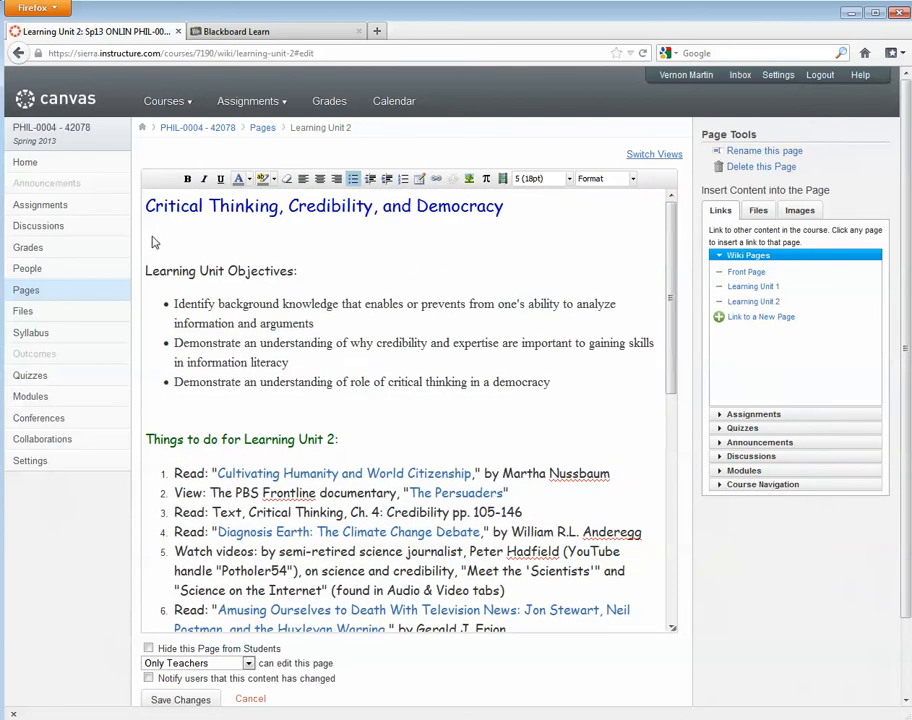
click(150, 240)
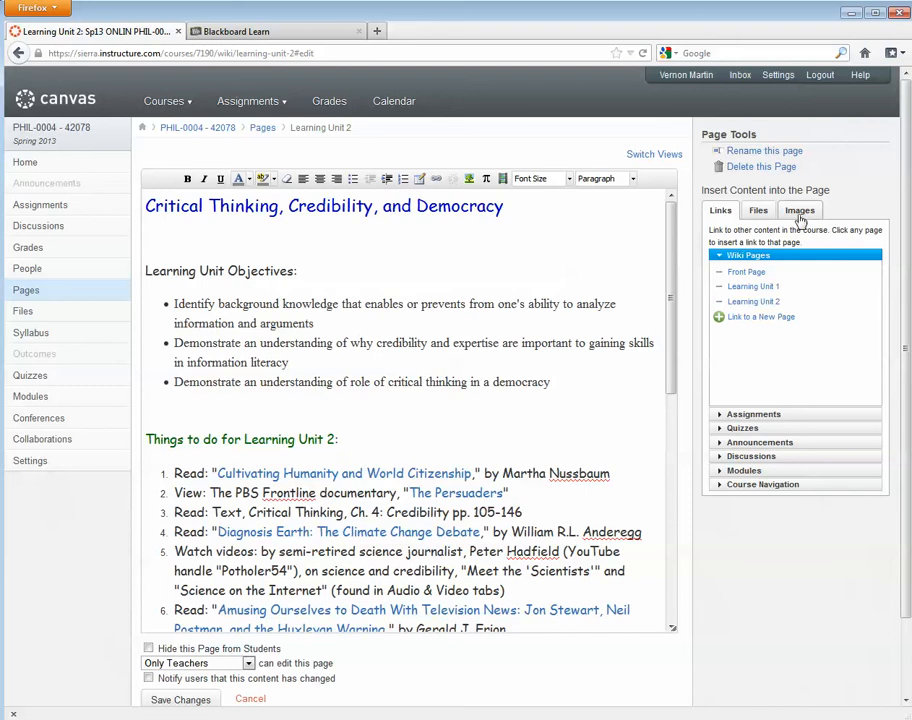
mouse_move(800, 210)
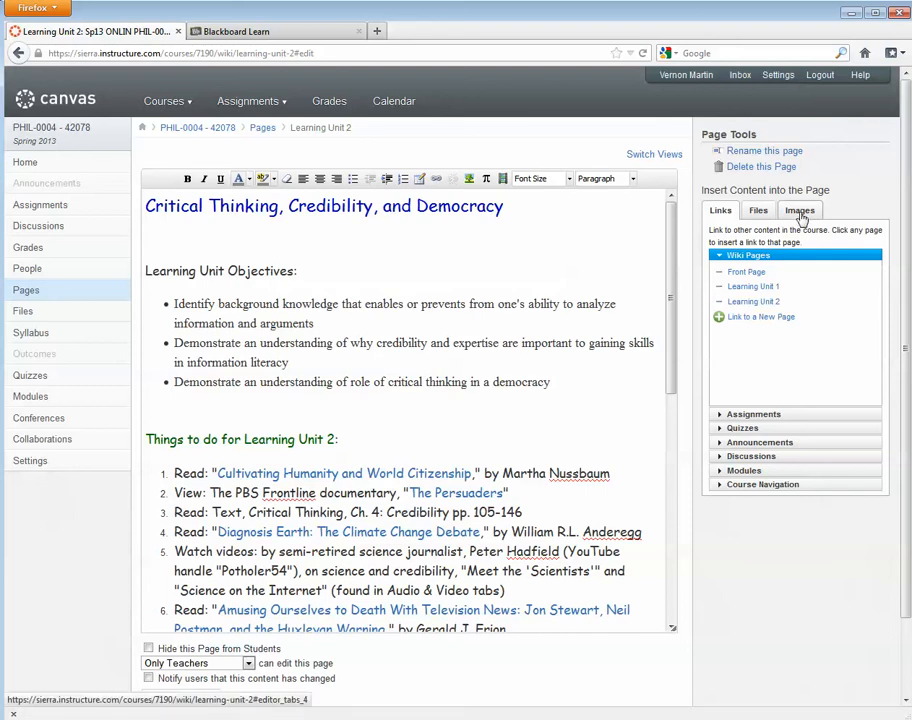
click(800, 210)
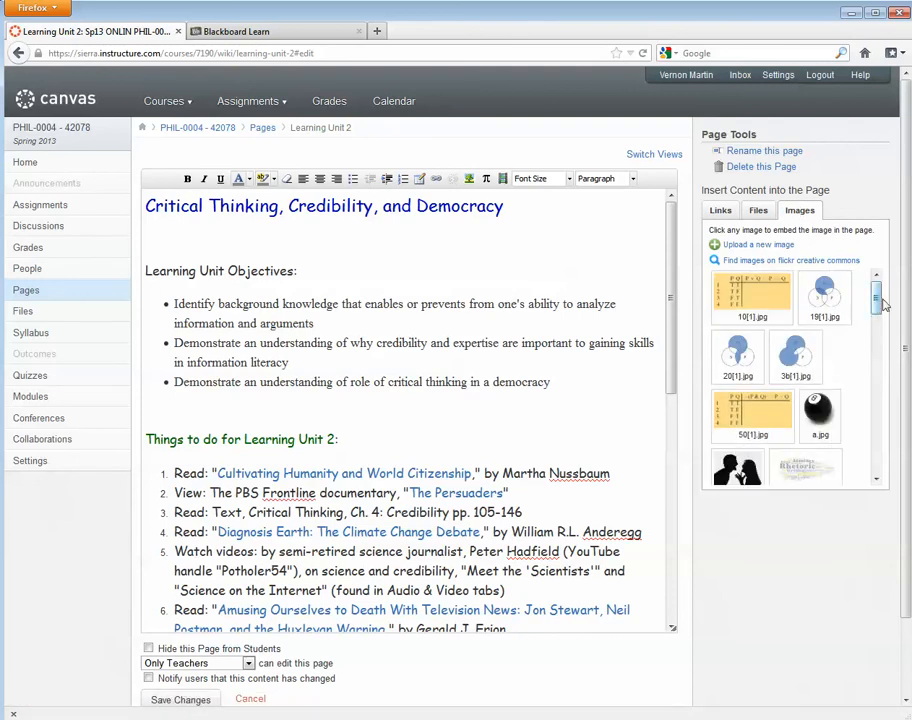
scroll(down, 3)
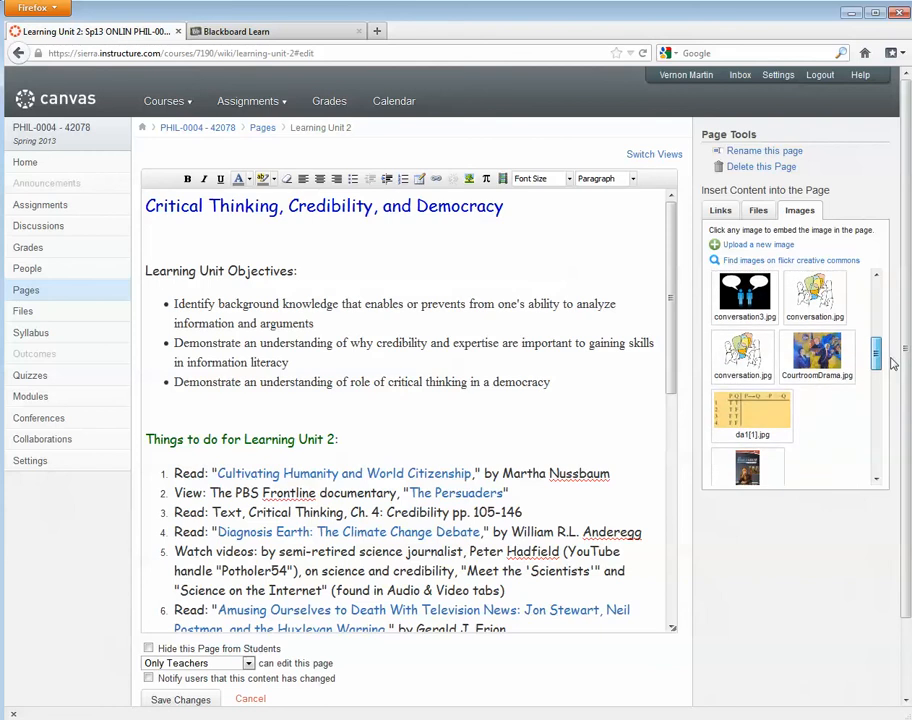
click(232, 32)
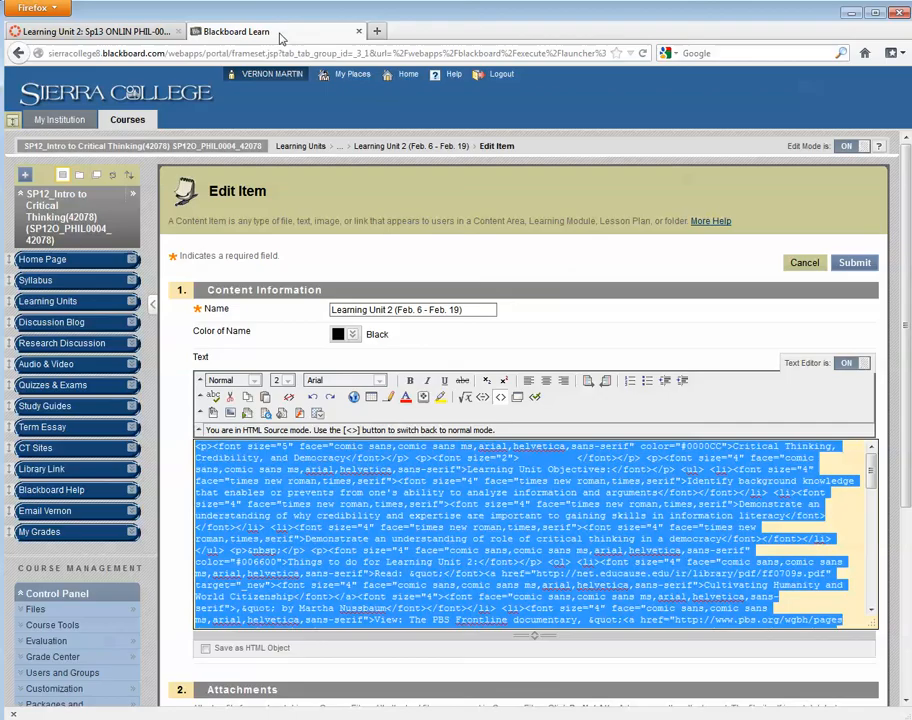
click(804, 262)
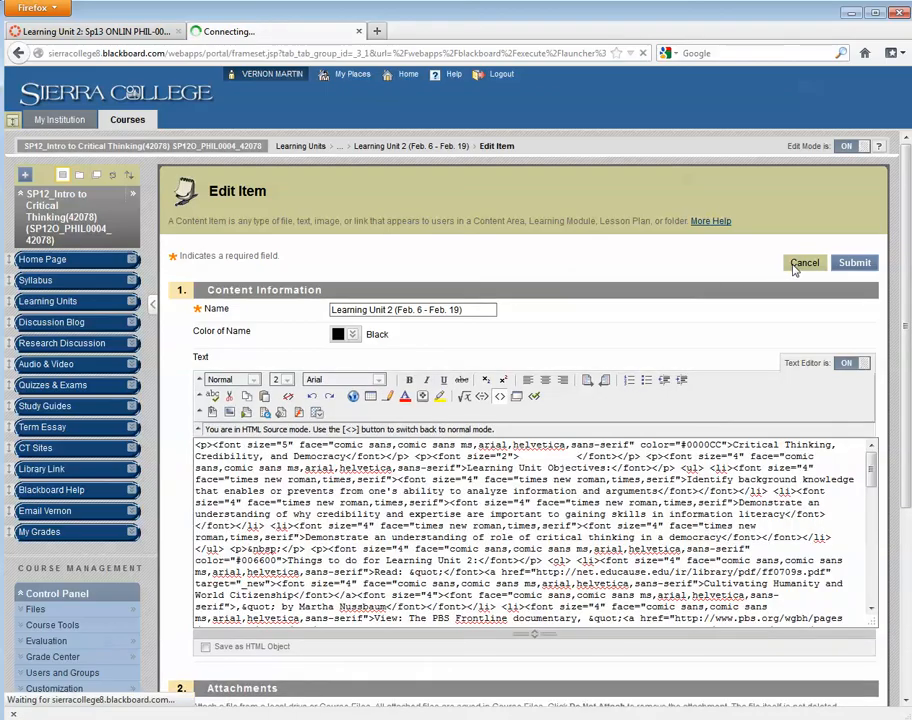
click(804, 262)
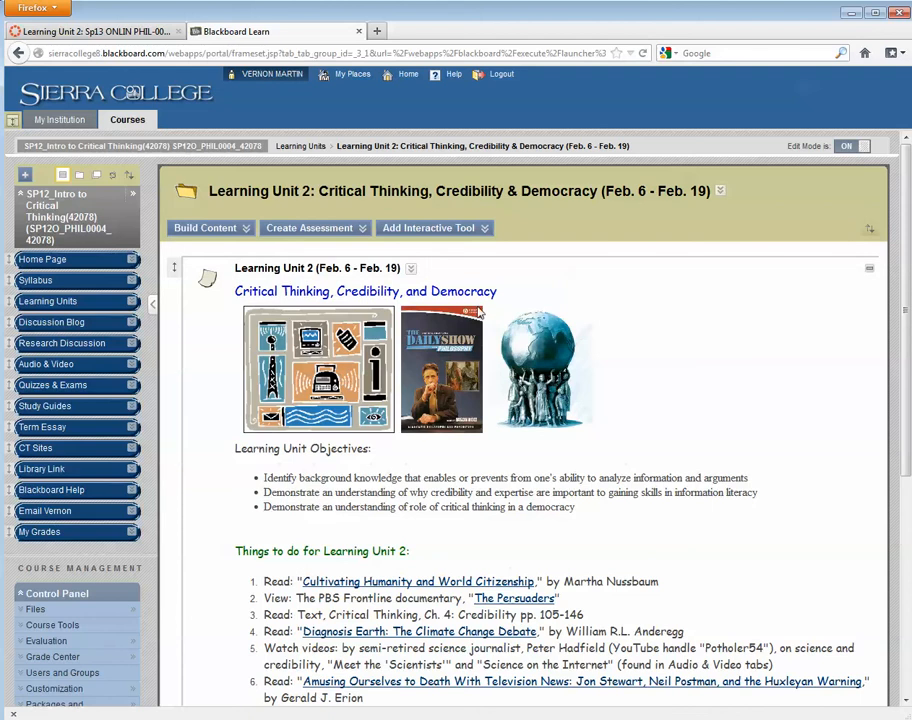
mouse_move(100, 32)
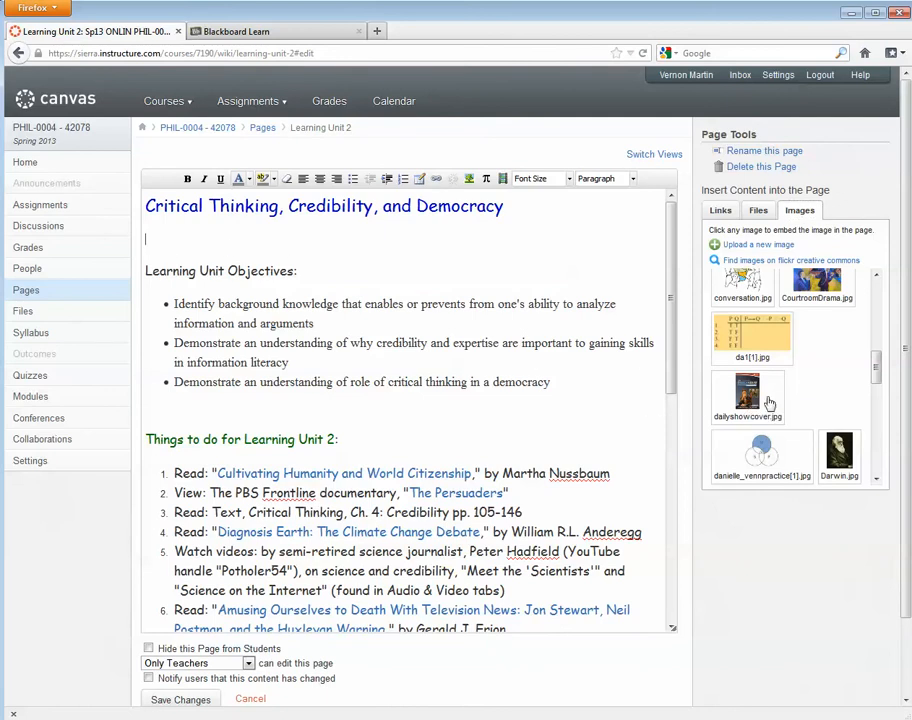
Insert the Daily Show cover image under the page title
click(748, 396)
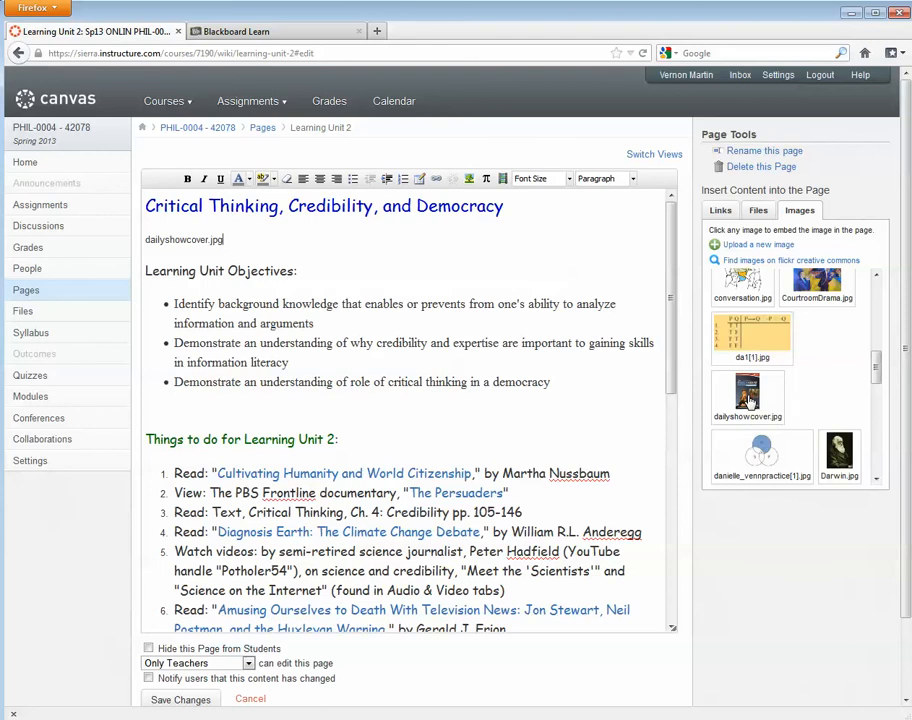
click(748, 398)
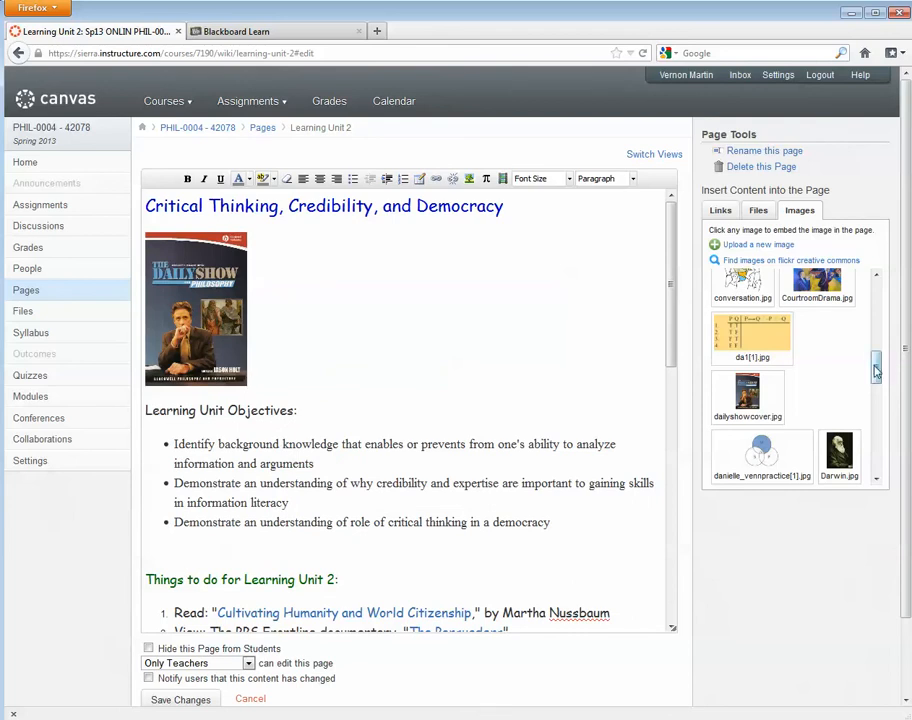
scroll(down, 3)
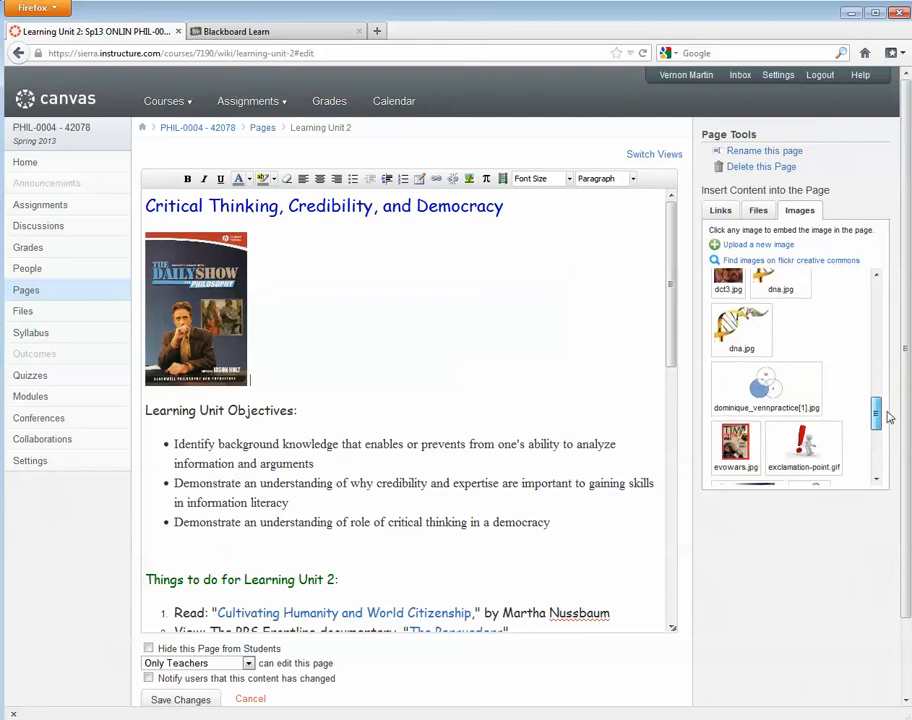
scroll(down, 3)
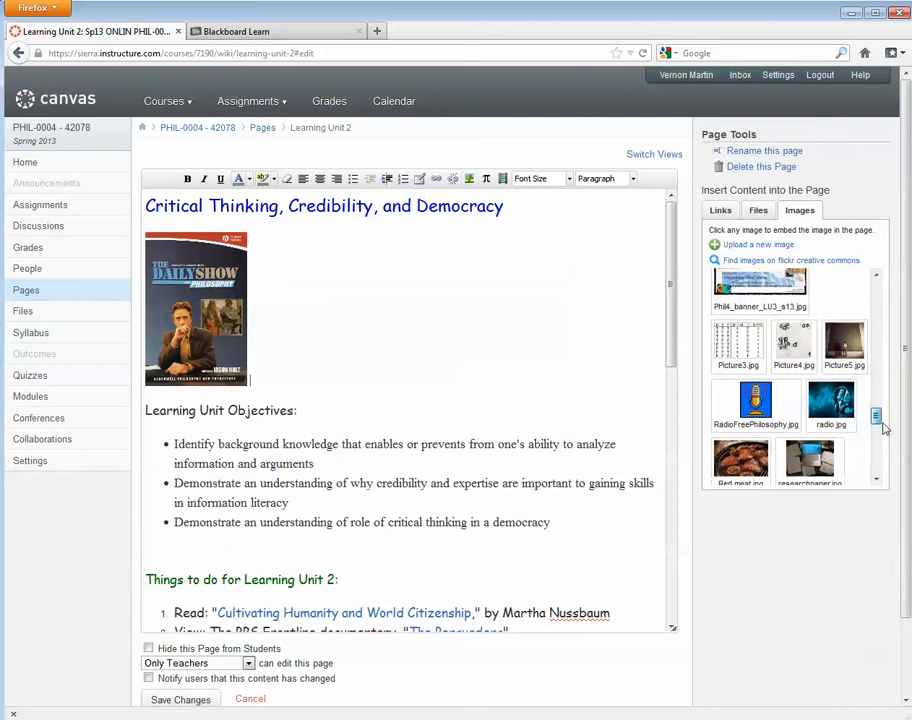
scroll(down, 3)
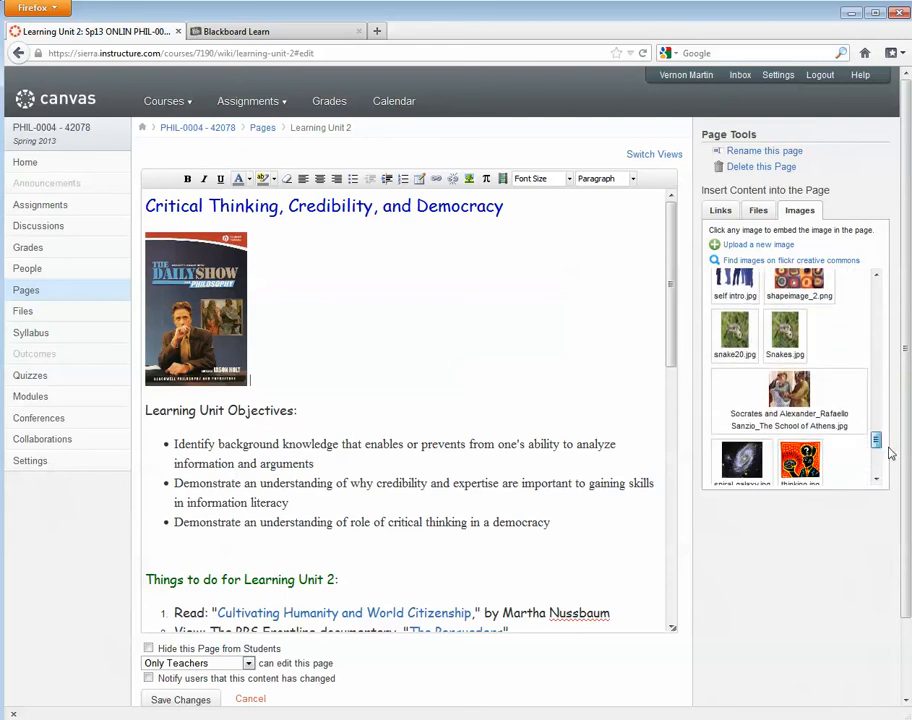
scroll(down, 3)
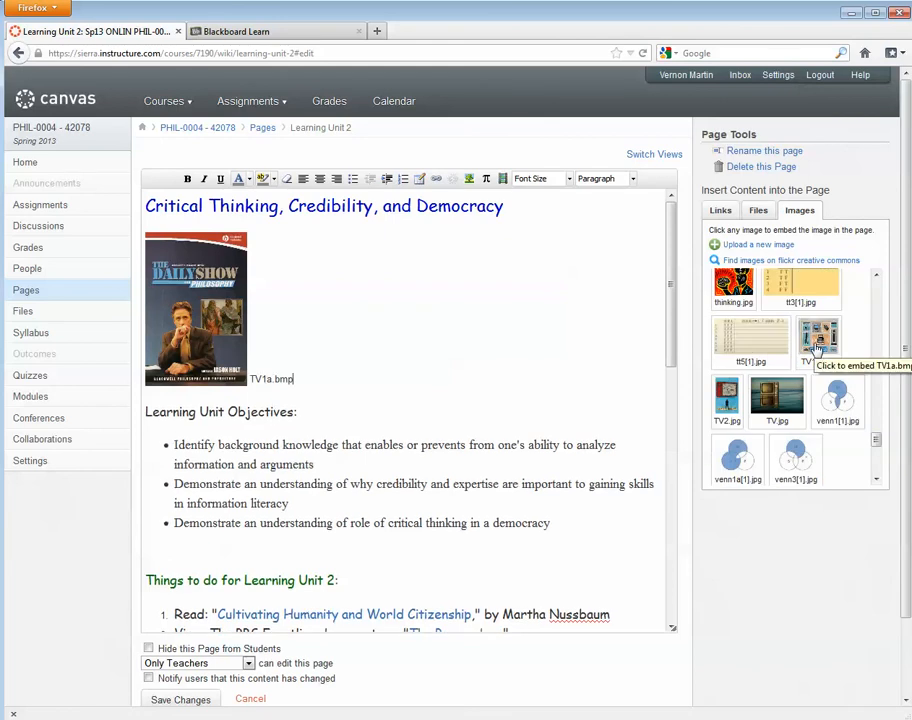
Insert the TV illustration and the globe image beside the cover in a row
click(818, 340)
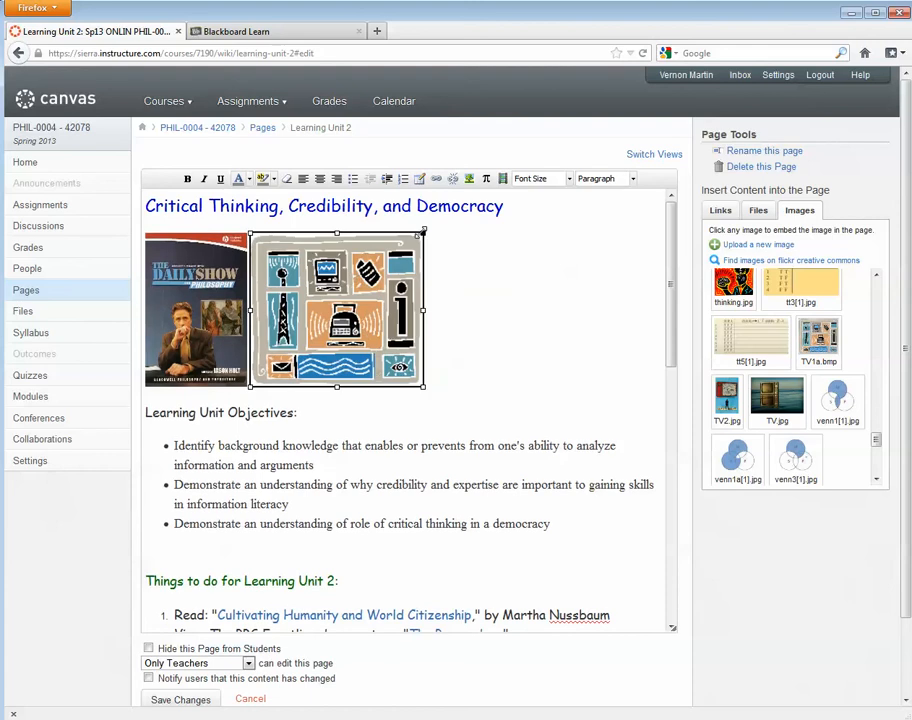
click(464, 384)
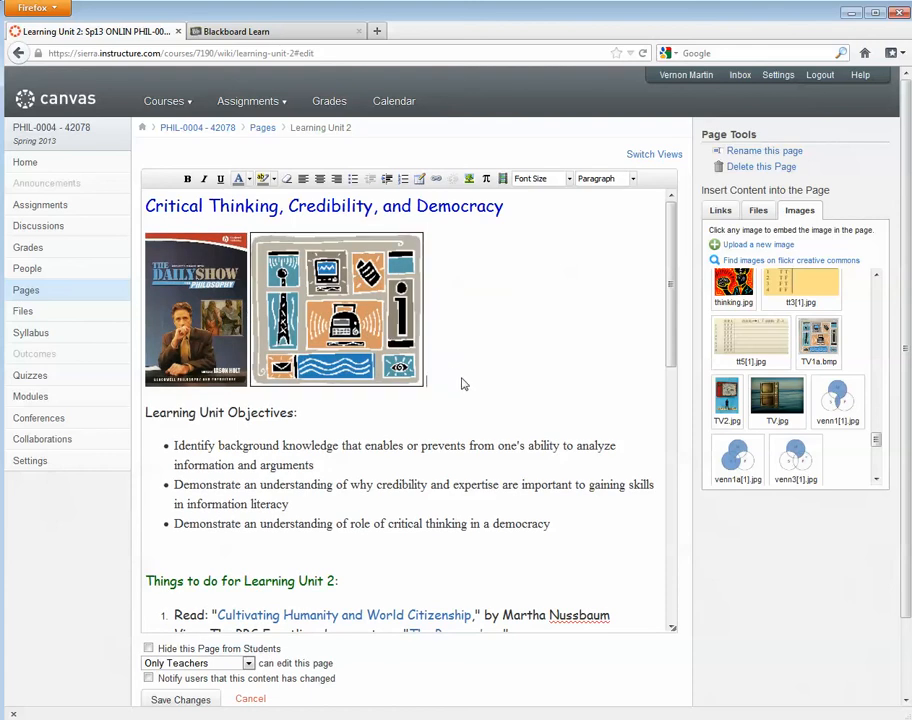
scroll(down, 3)
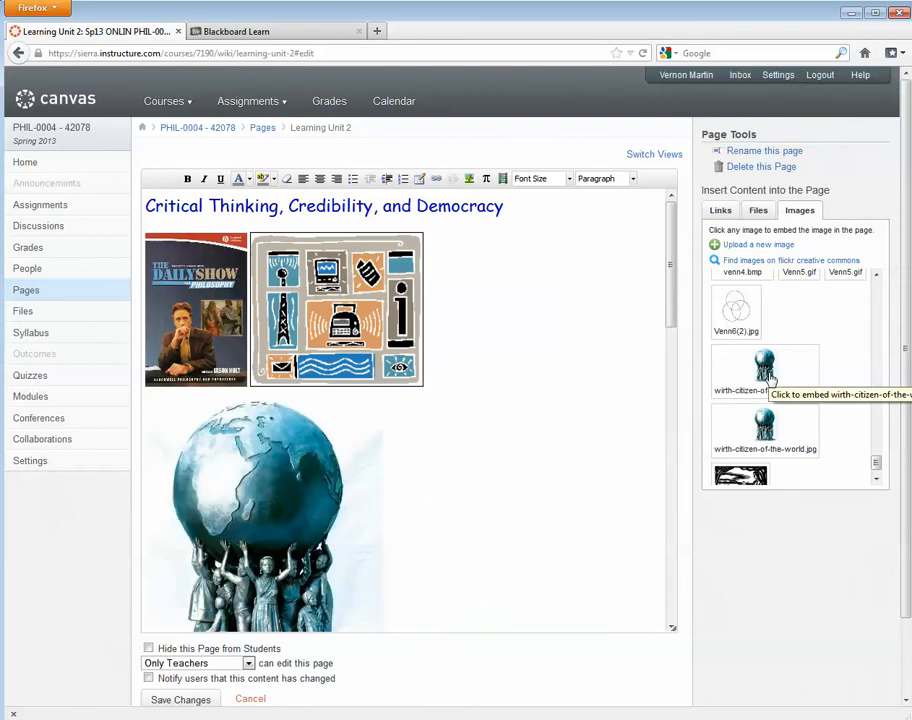
click(264, 516)
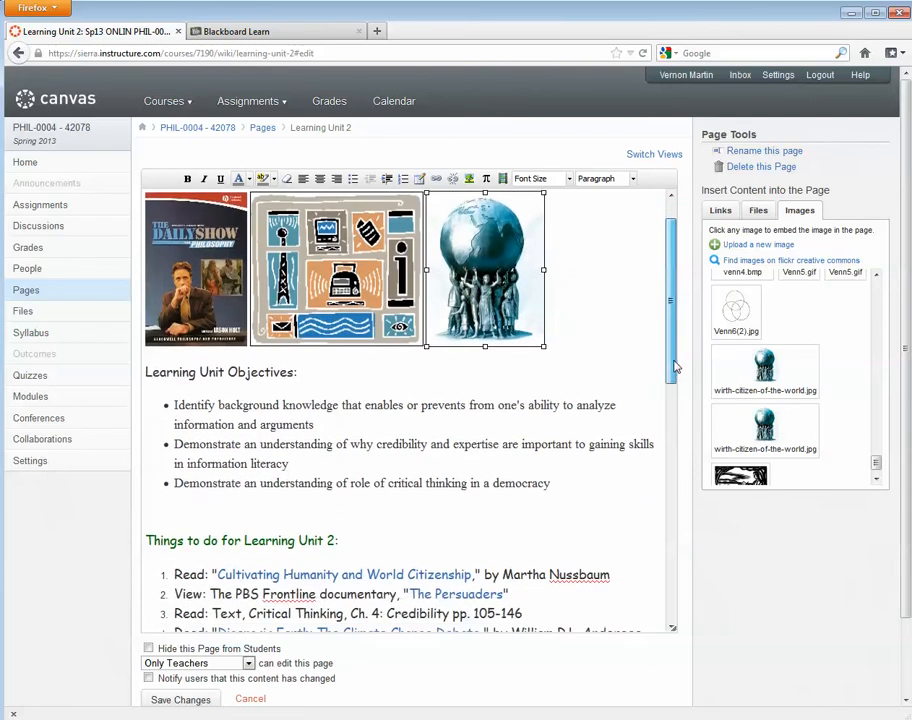
scroll(down, 3)
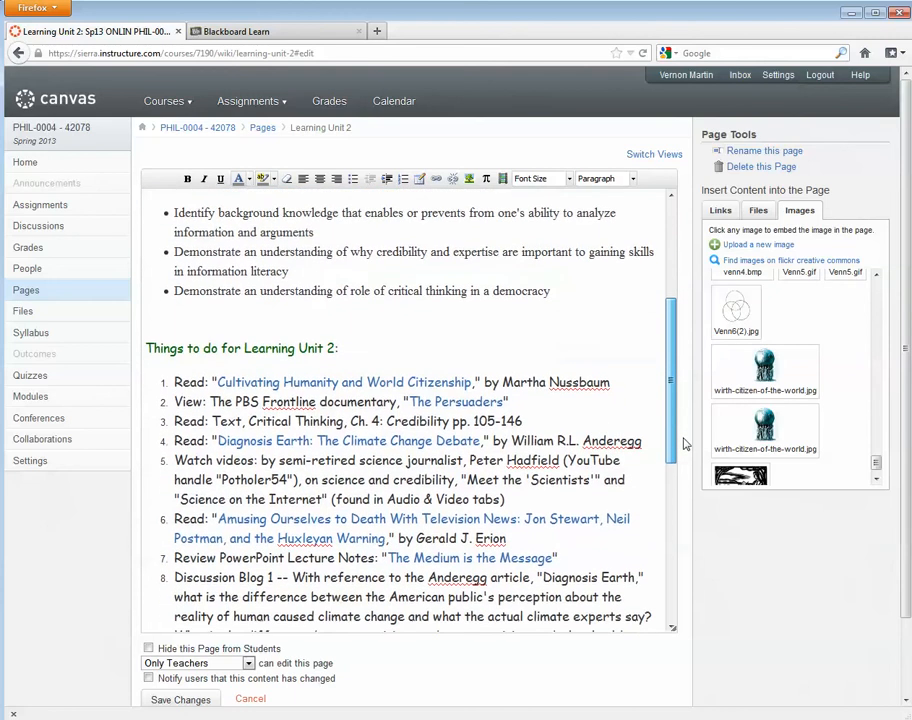
Remove the old link from Cultivating Humanity and World Citizenship and select its title
scroll(down, 3)
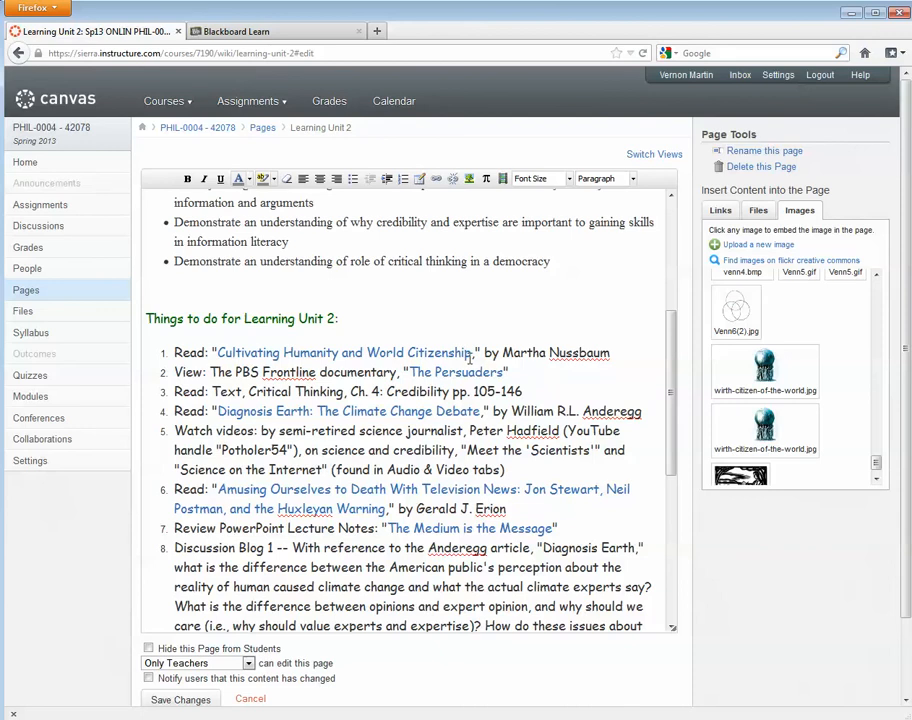
mouse_move(560, 328)
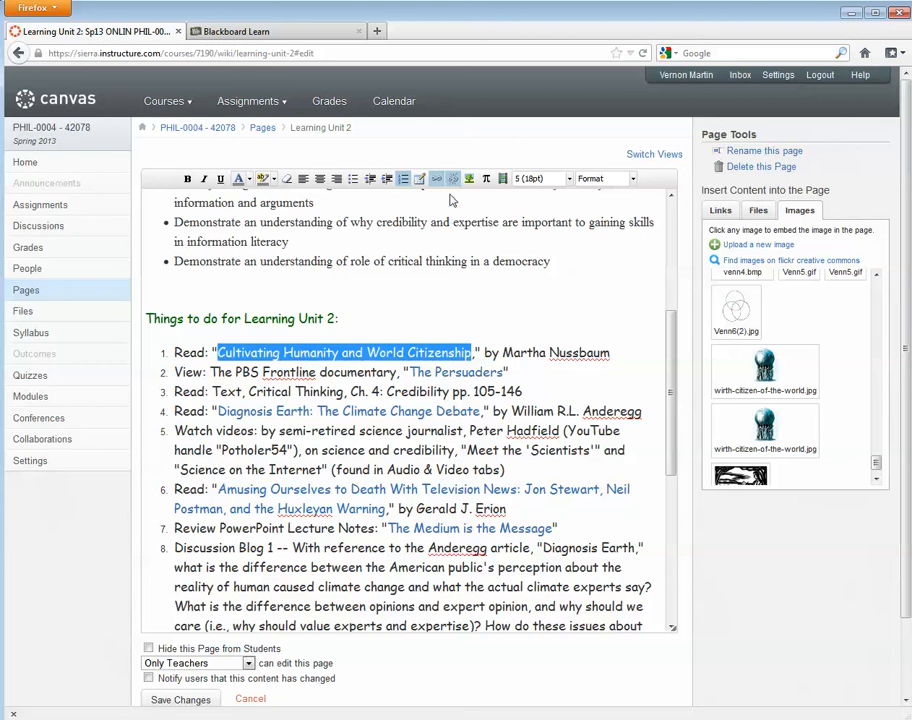
mouse_move(452, 178)
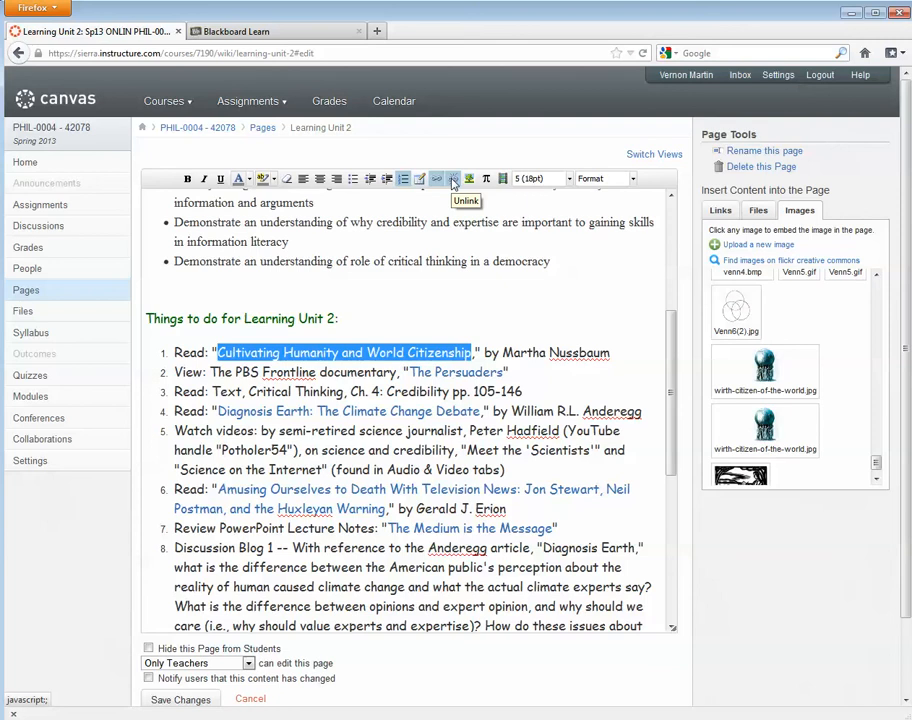
click(452, 180)
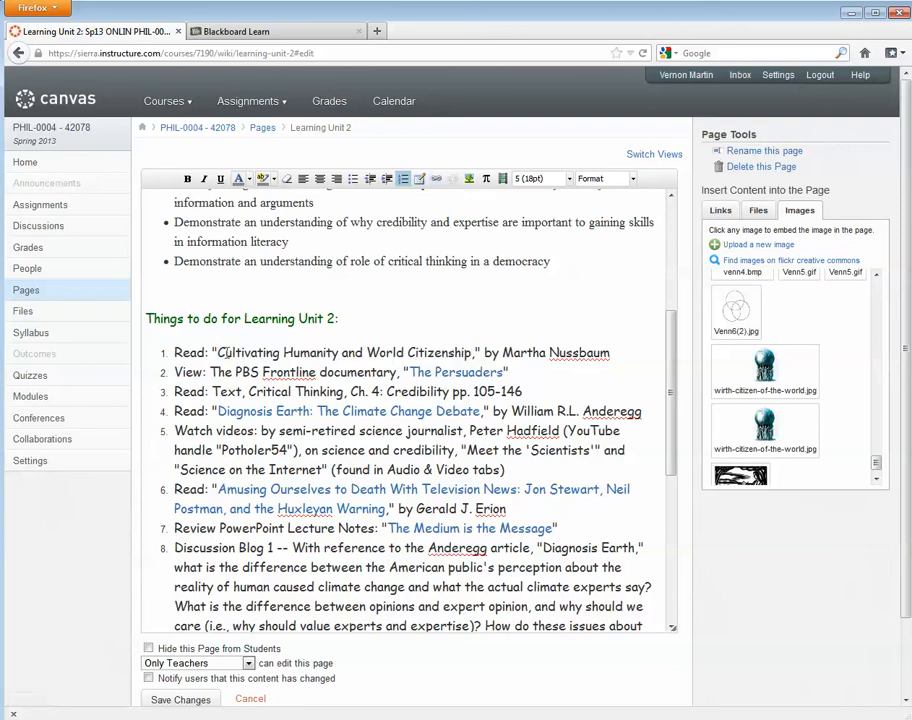
drag(216, 352, 404, 352)
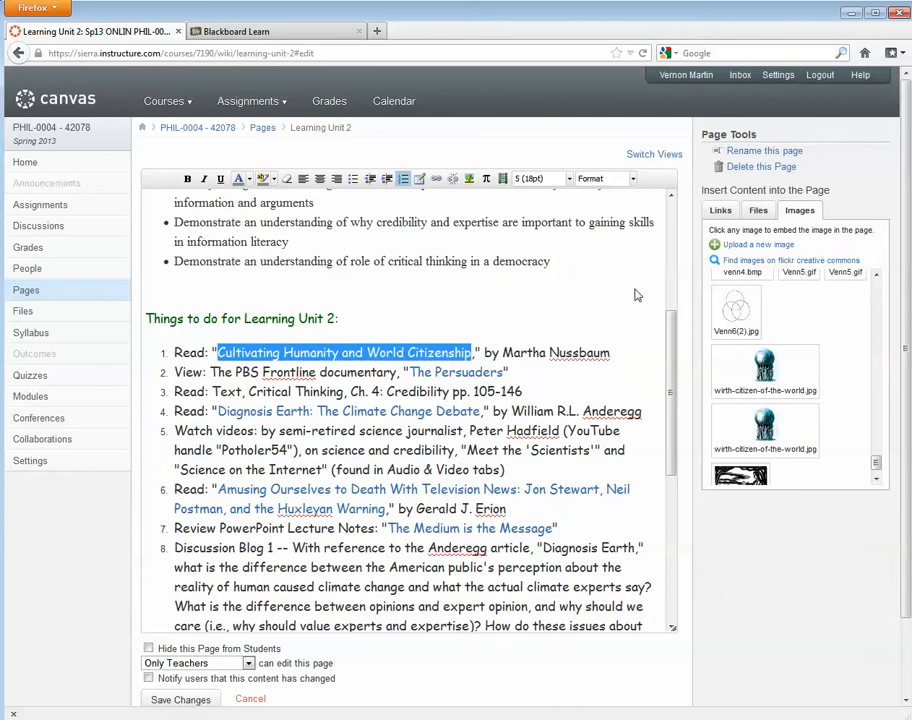
click(758, 210)
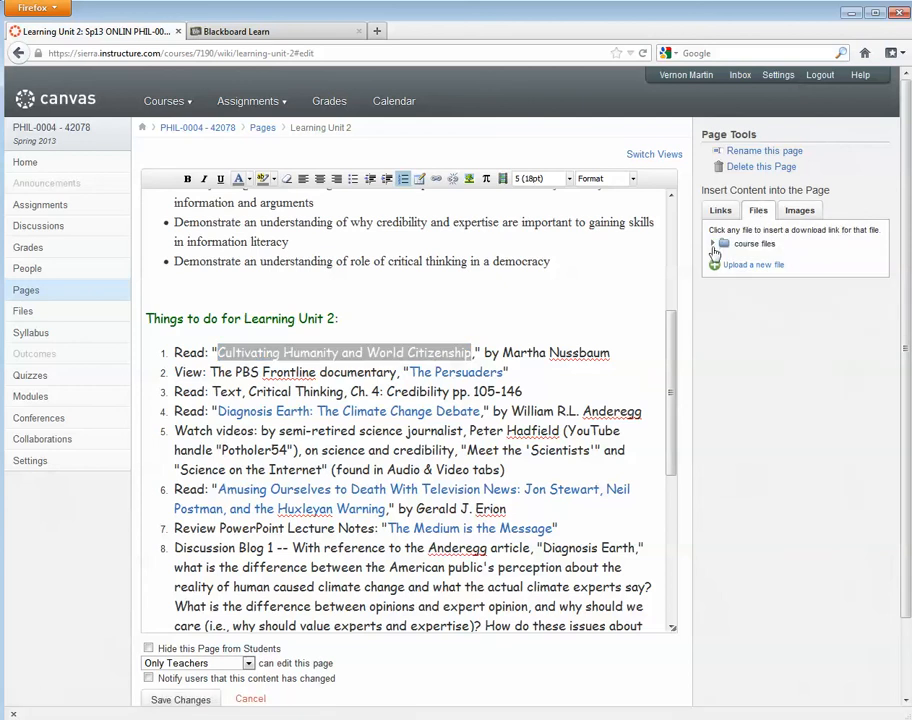
Link the selected title to Cultivating humanity.pdf in the course files folder
click(716, 244)
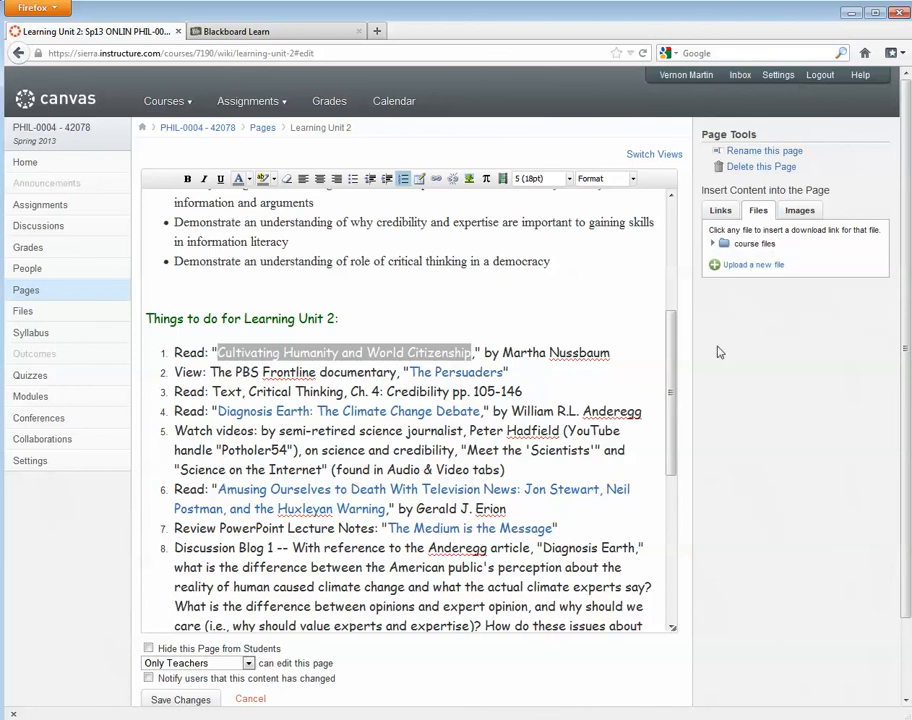
click(714, 244)
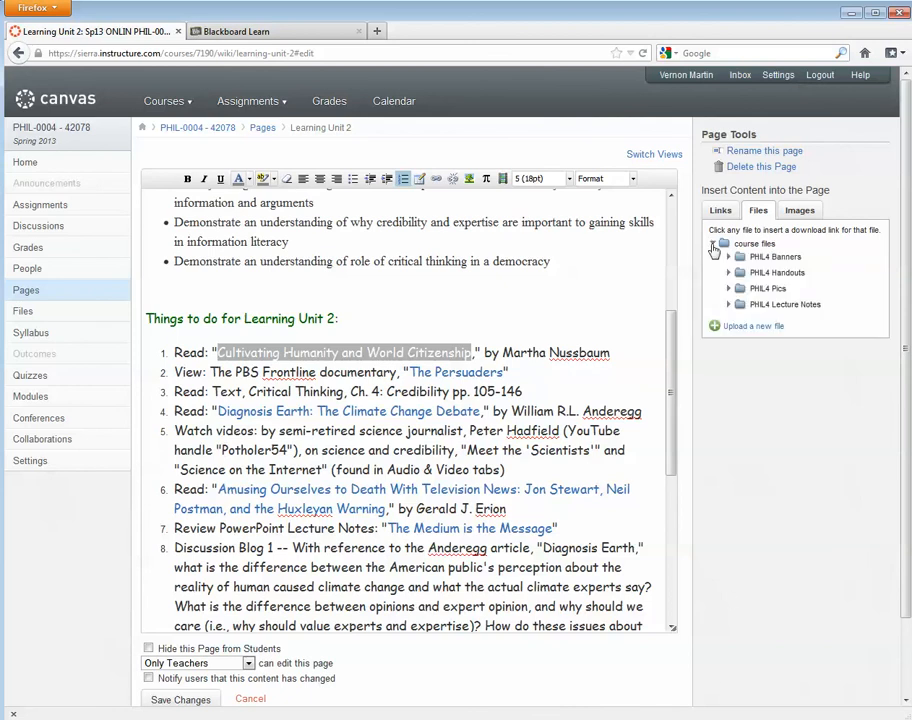
mouse_move(730, 280)
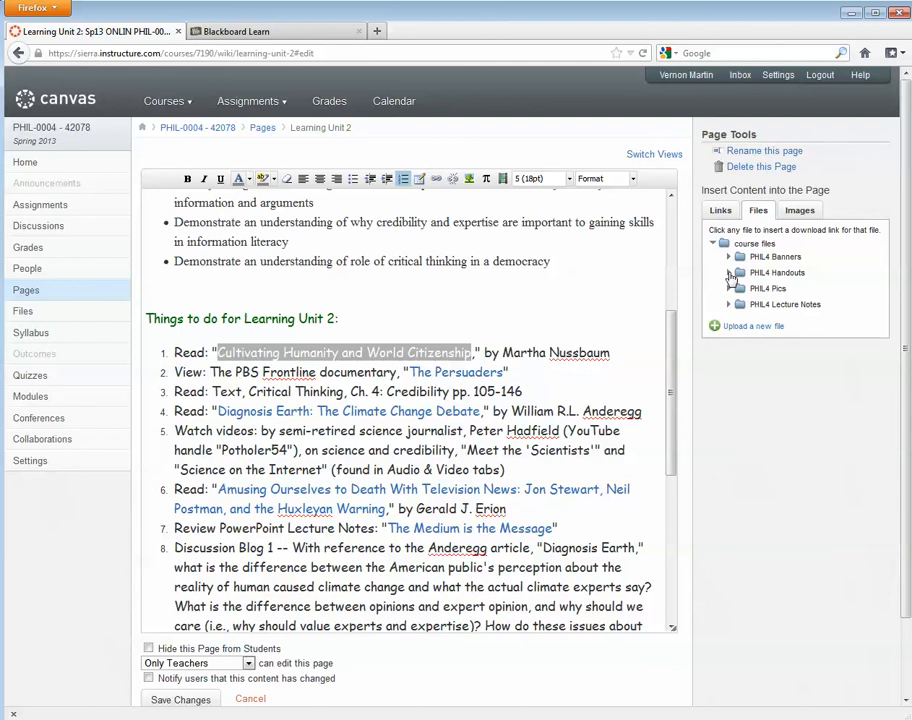
click(728, 272)
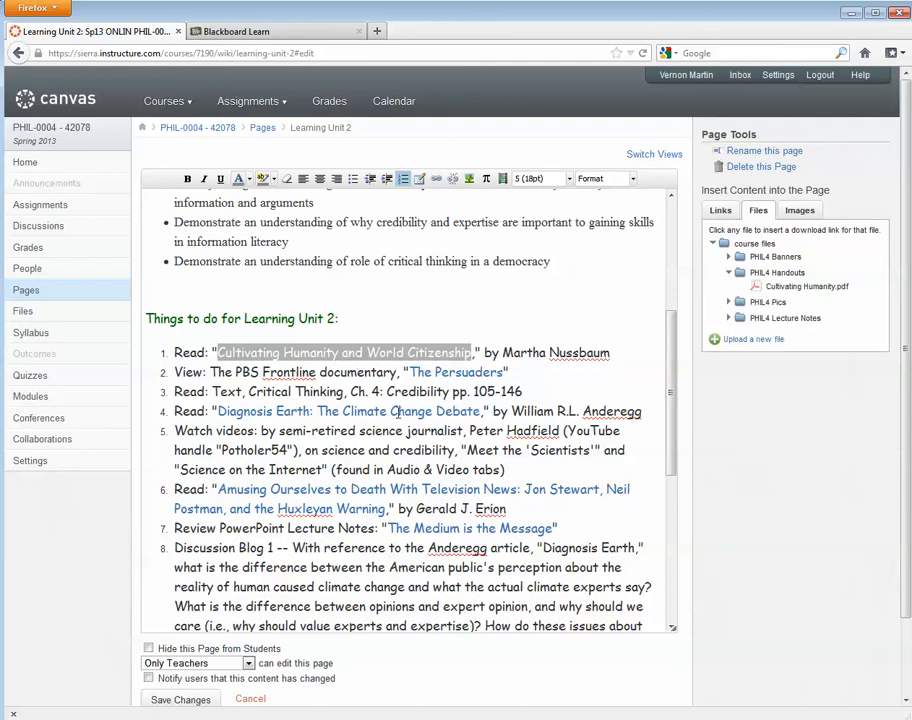
click(462, 352)
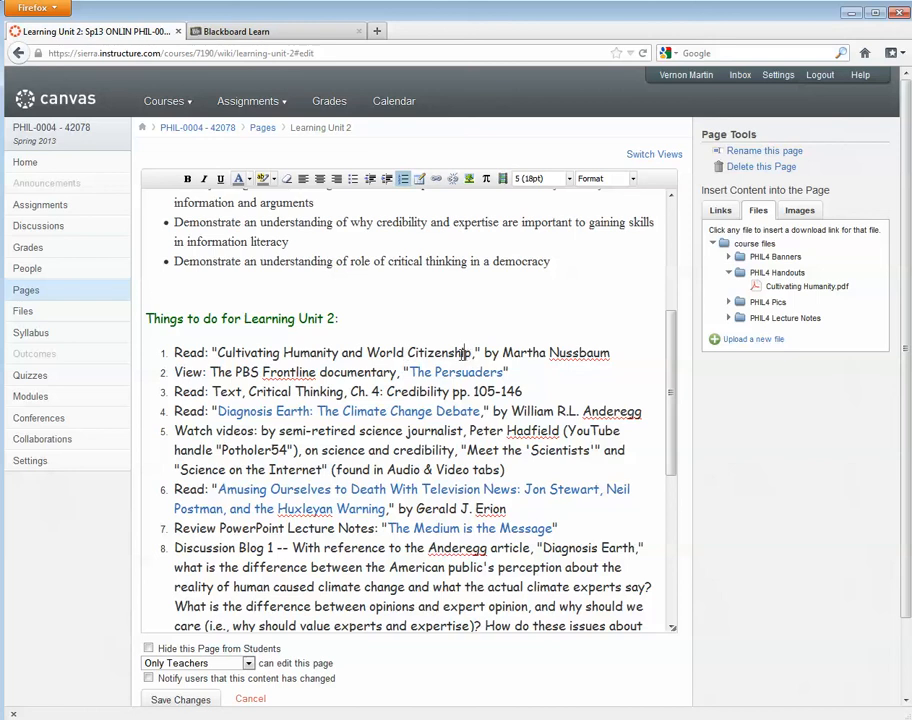
drag(376, 352, 470, 352)
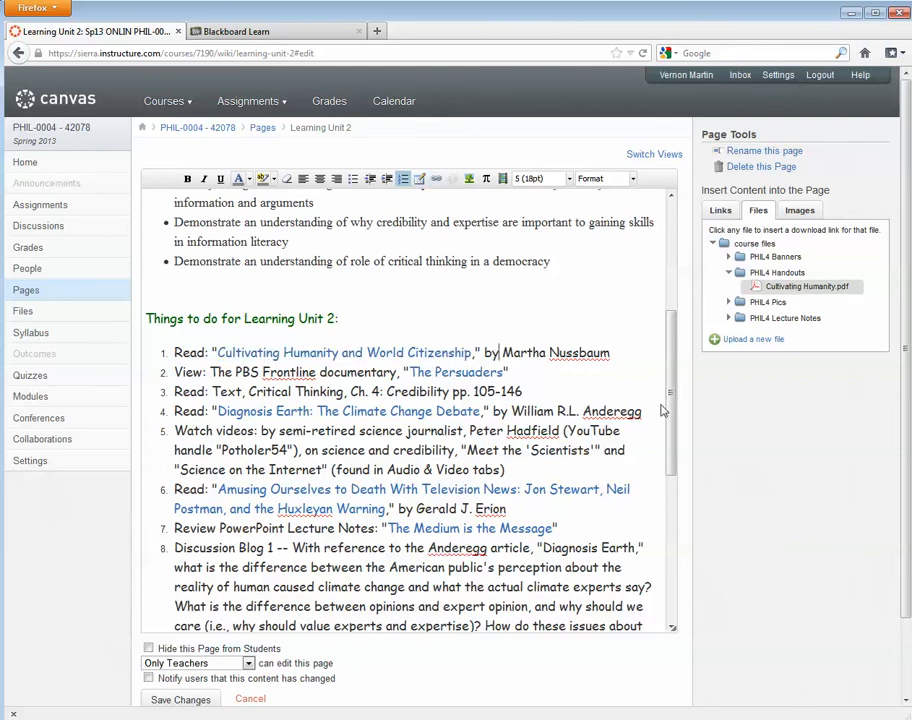
Re-point The Medium is the Message to the matching file in the lecture notes folder
scroll(down, 3)
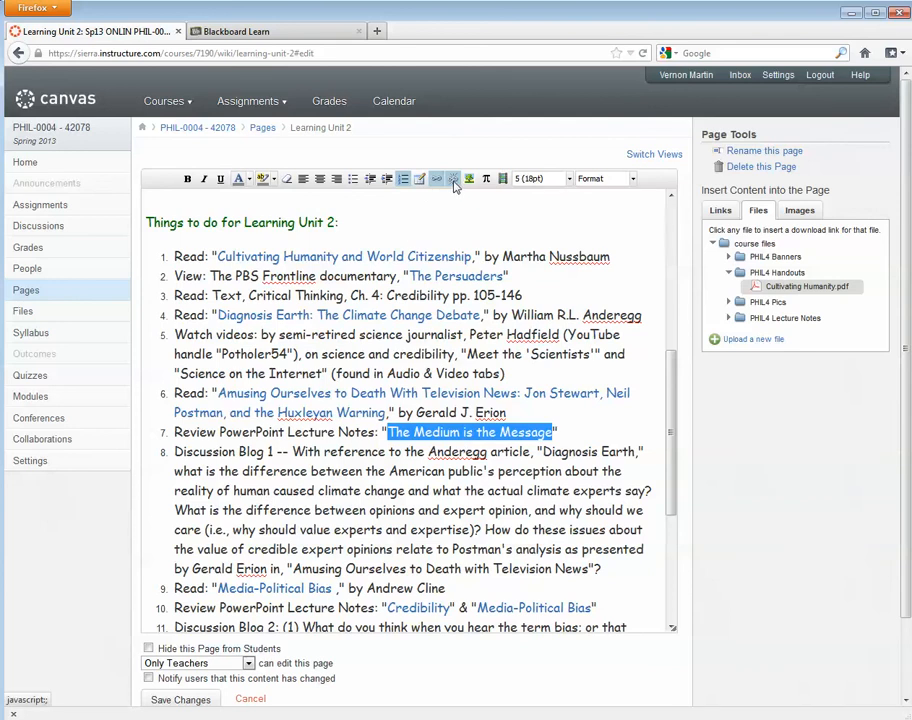
click(452, 178)
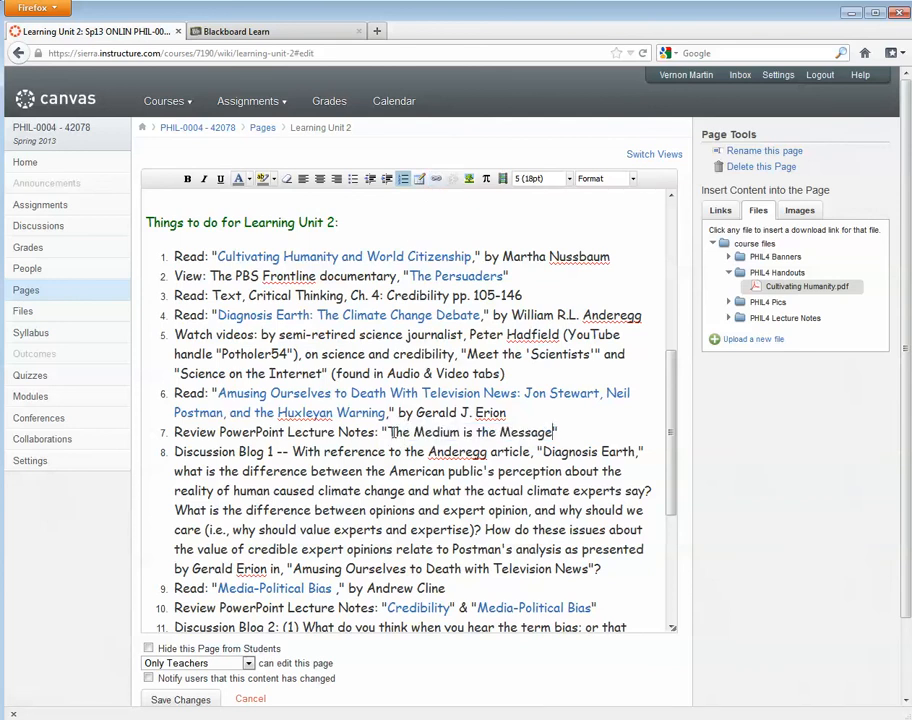
drag(388, 432, 548, 432)
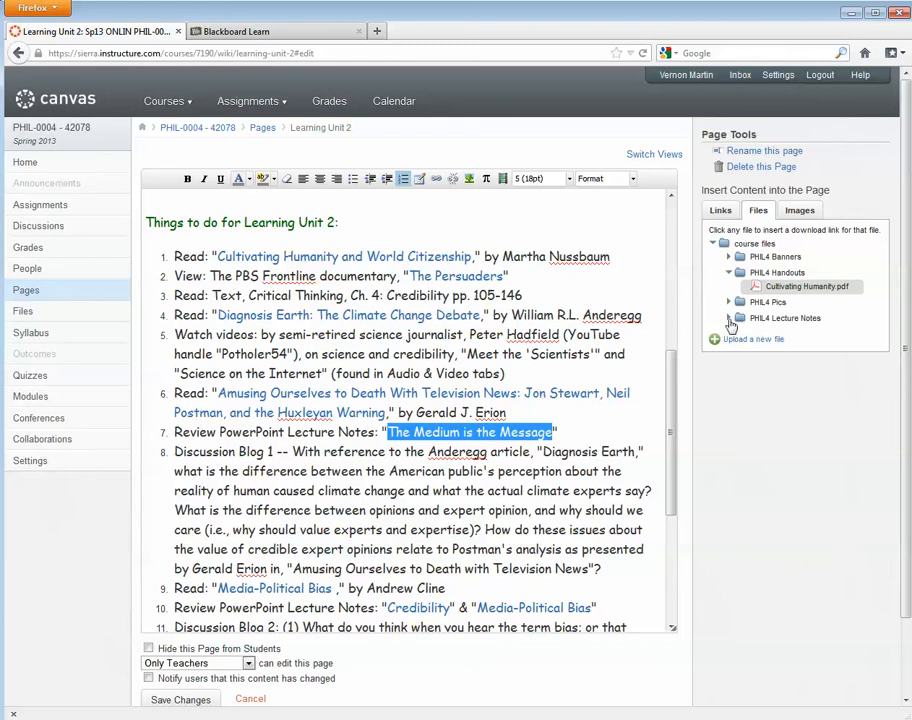
click(730, 318)
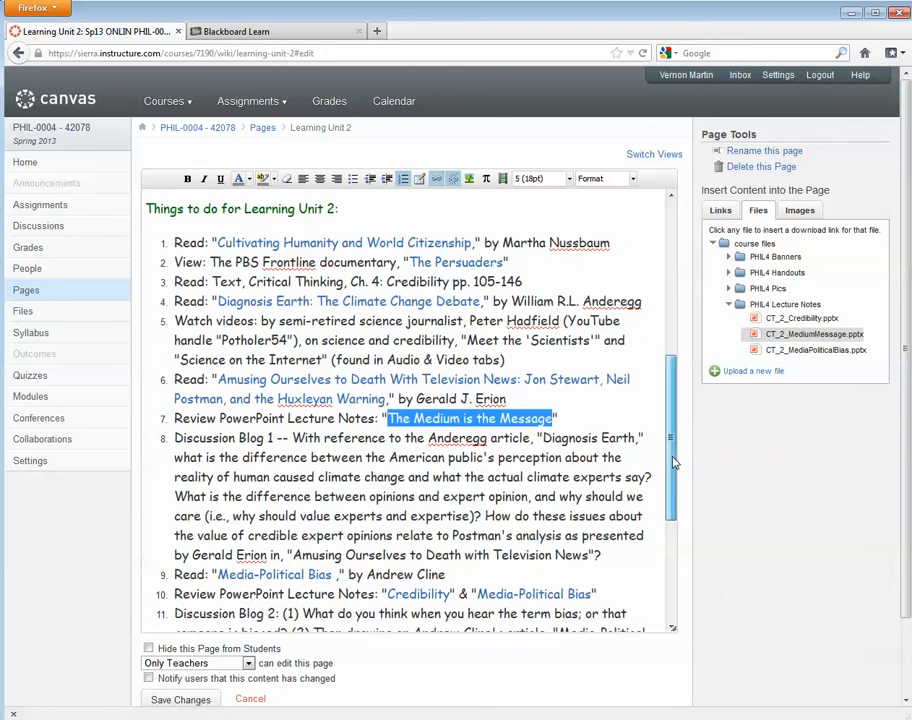
scroll(down, 3)
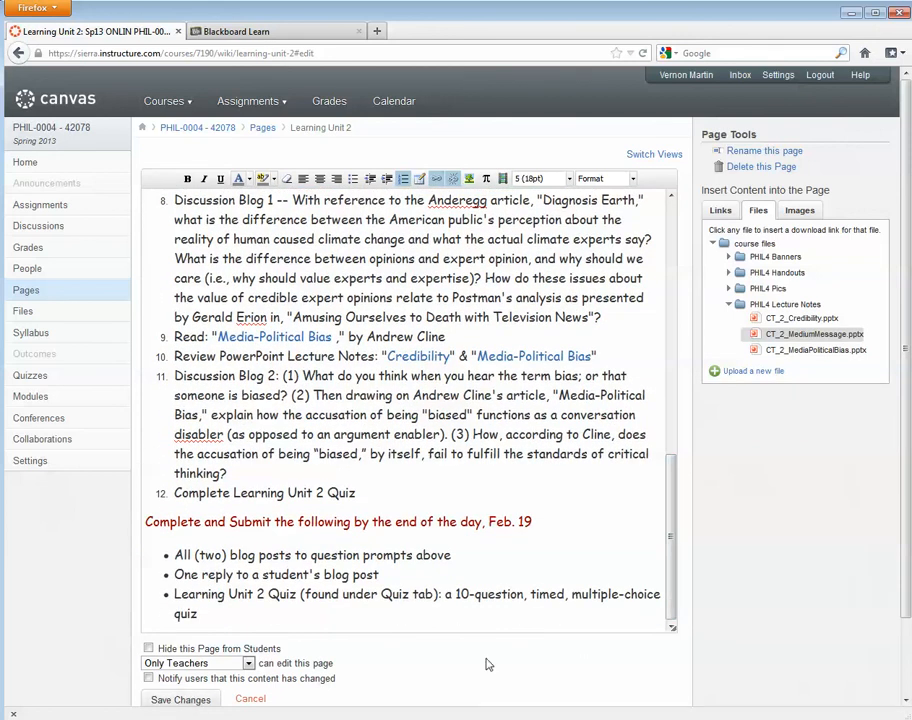
scroll(down, 3)
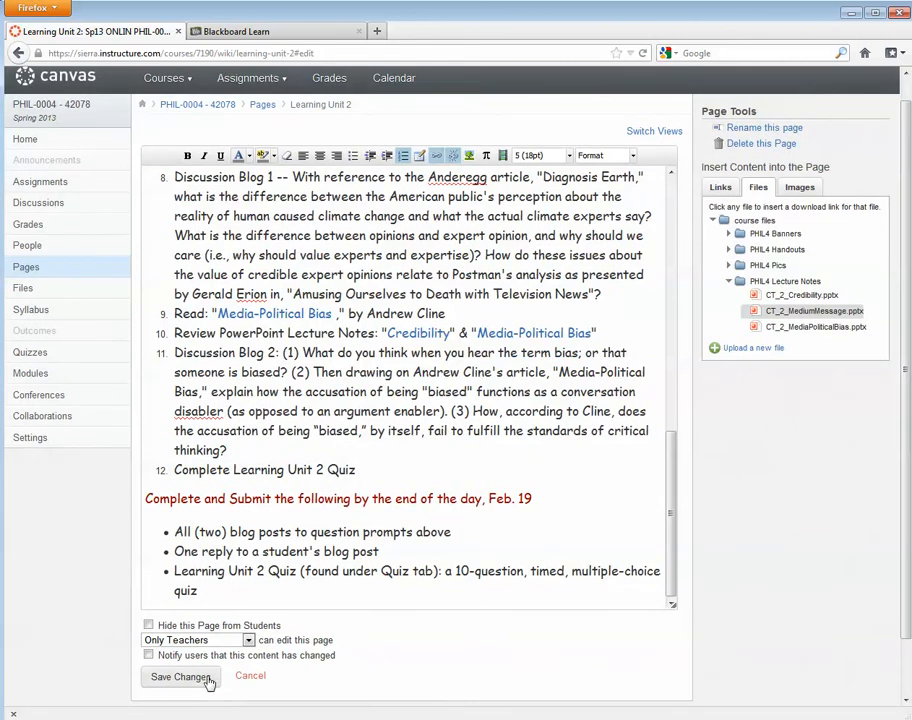
Save the edited Learning Unit 2 page in Canvas
click(180, 676)
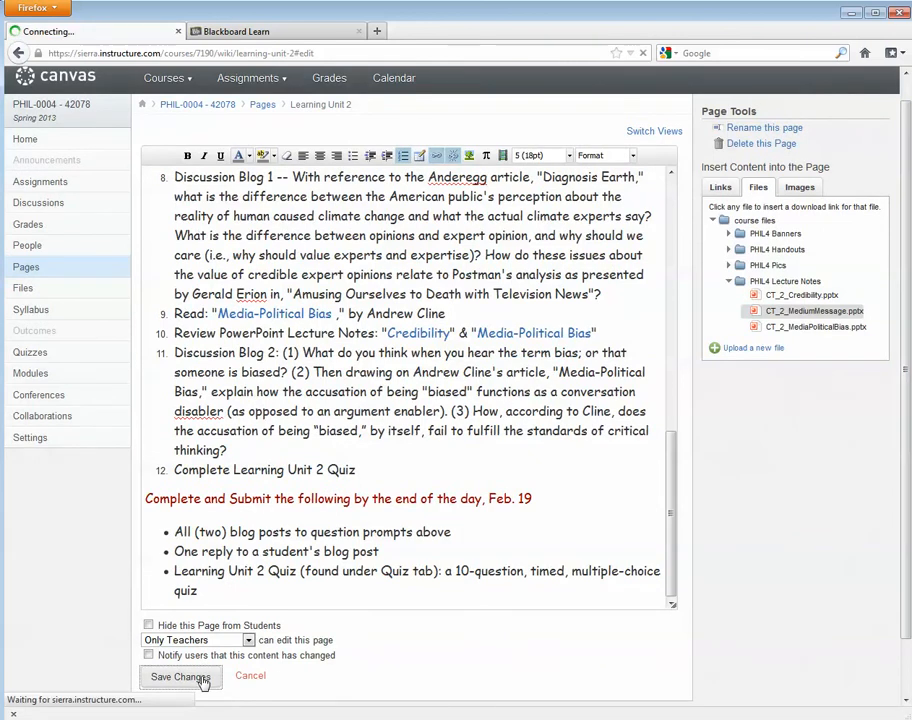
click(180, 676)
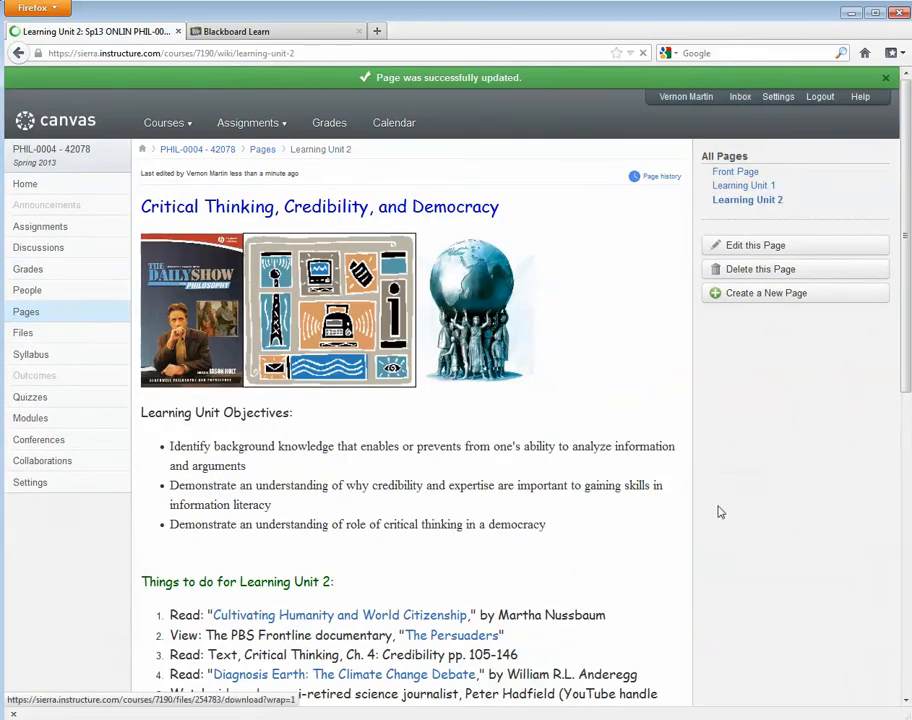
scroll(down, 3)
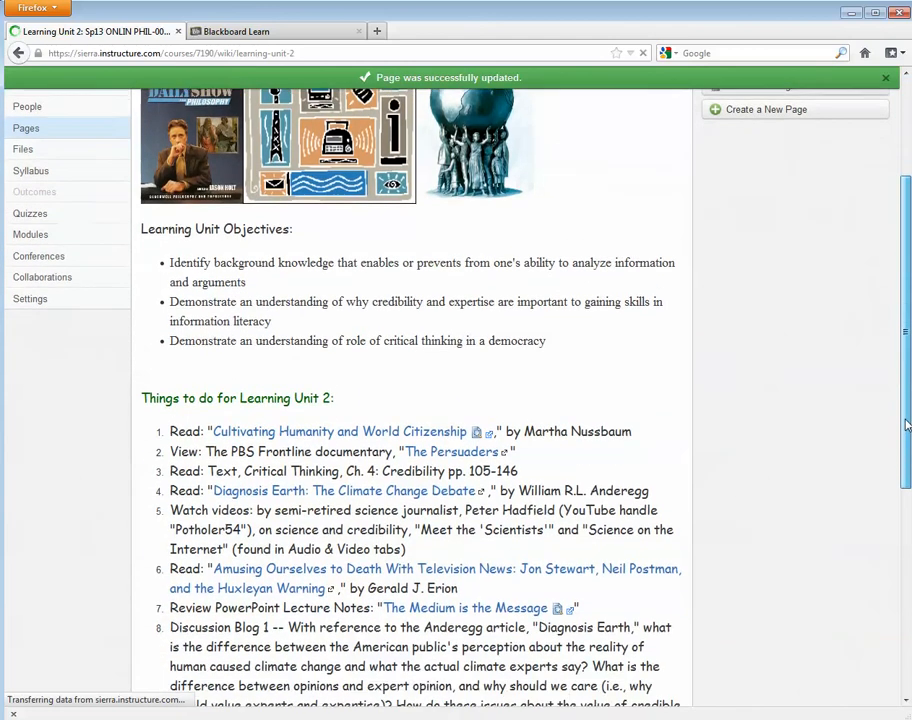
scroll(down, 3)
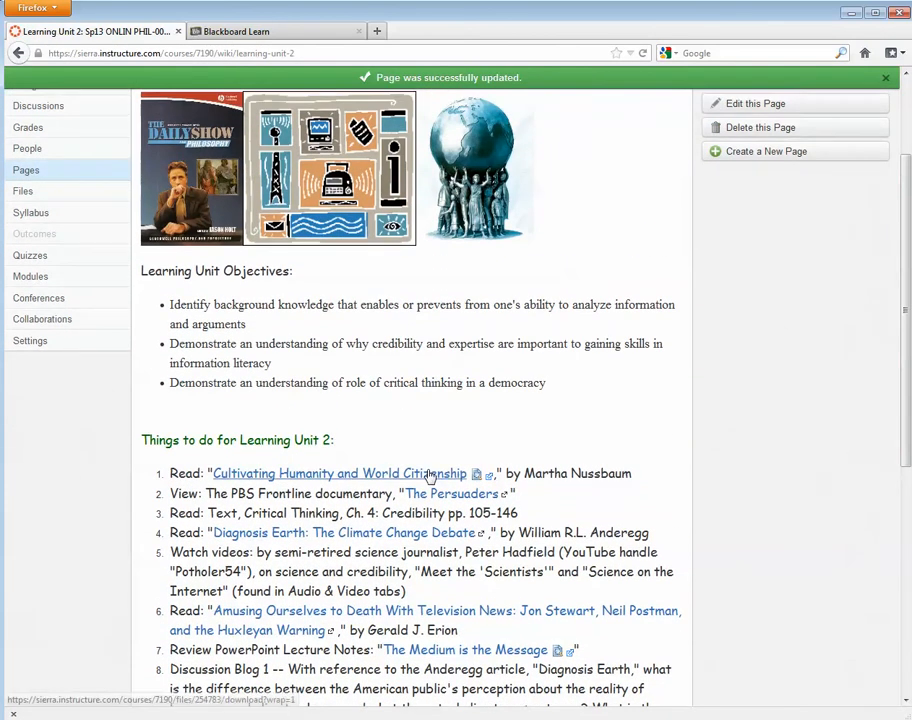
Test the Cultivating Humanity link by opening its PDF, then return to the saved page
click(340, 472)
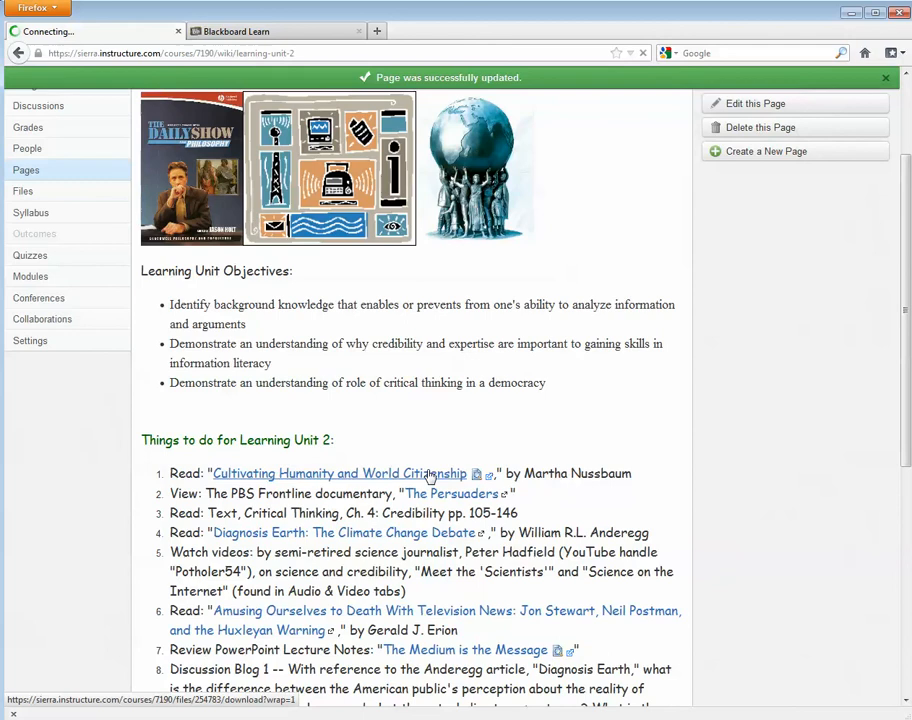
click(338, 472)
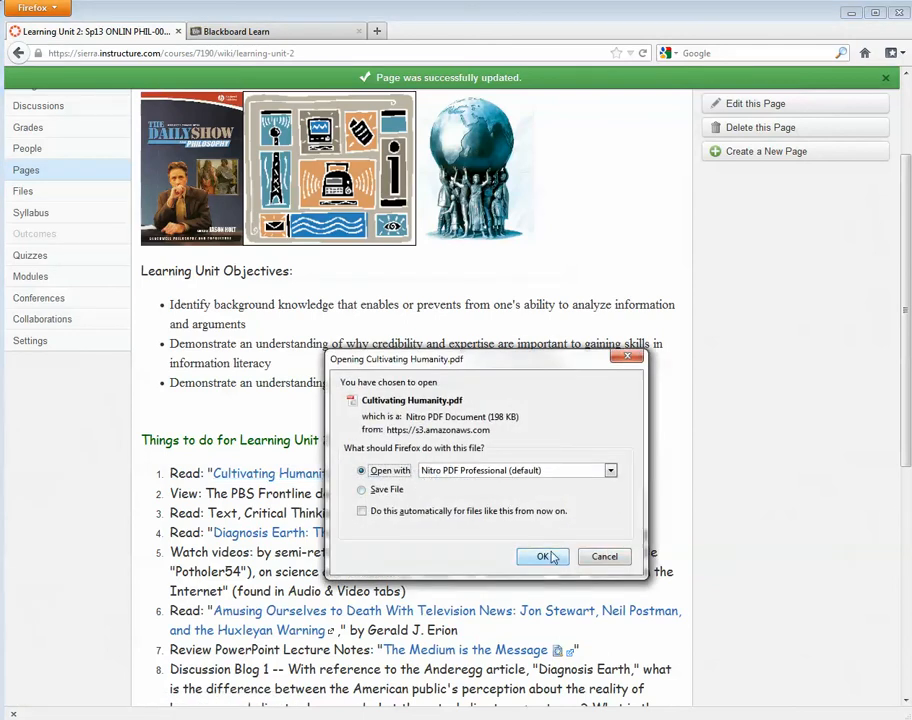
click(544, 556)
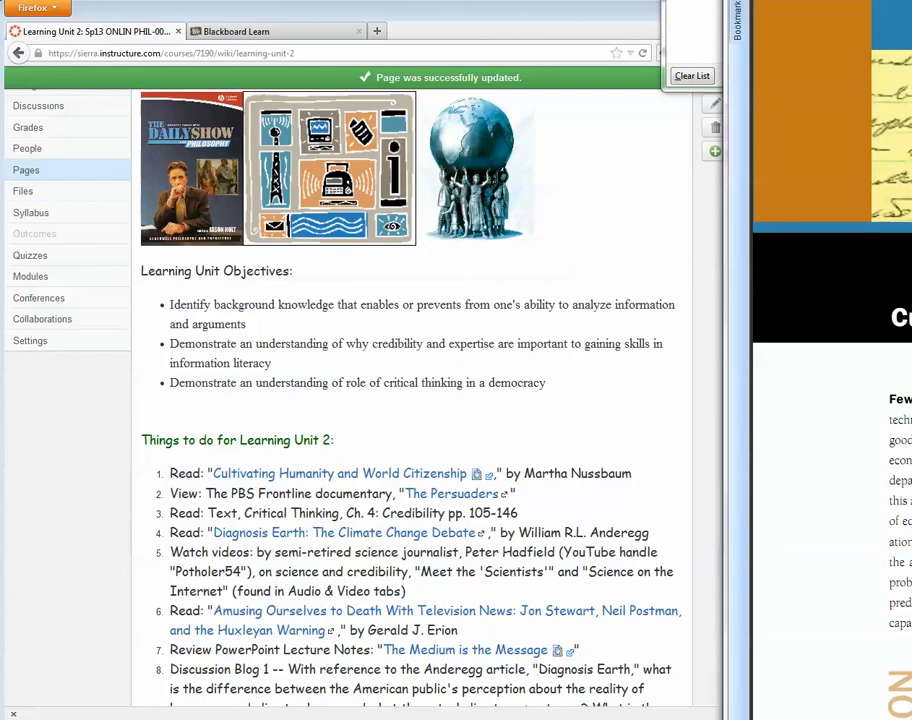
click(340, 472)
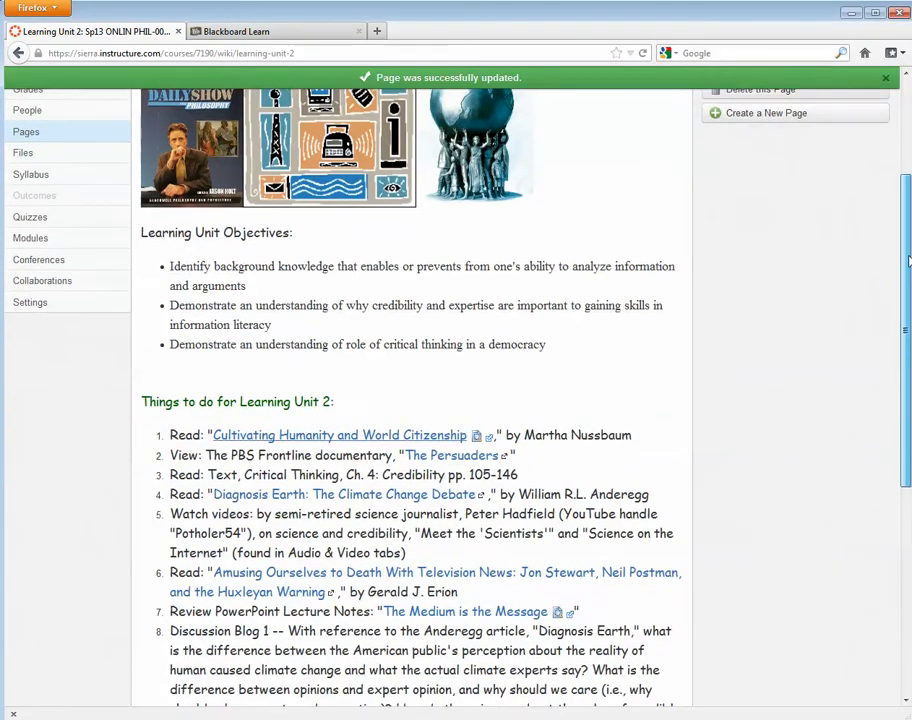
scroll(down, 3)
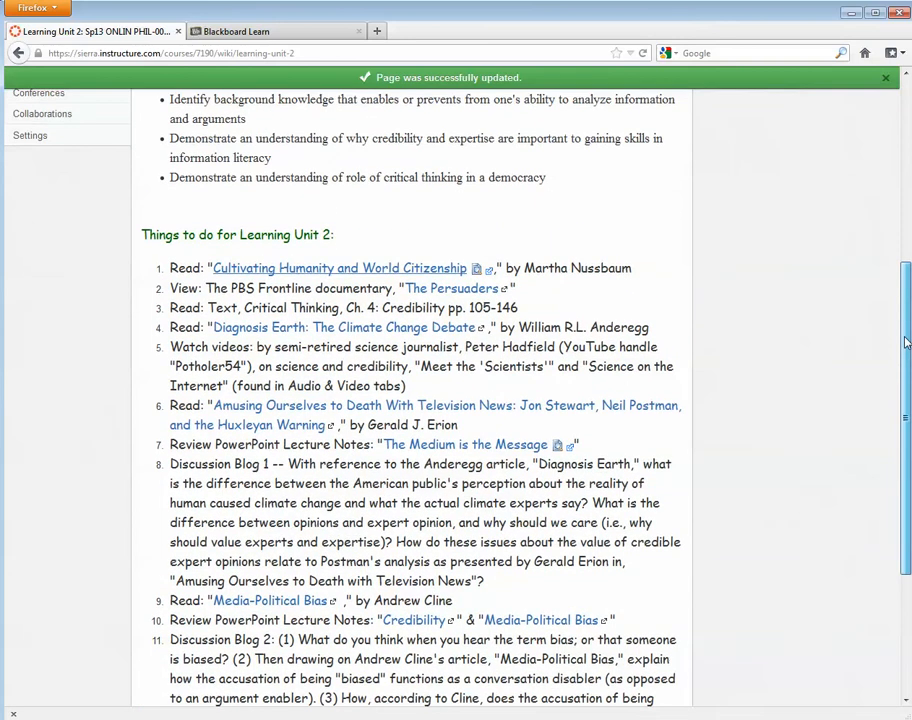
scroll(down, 3)
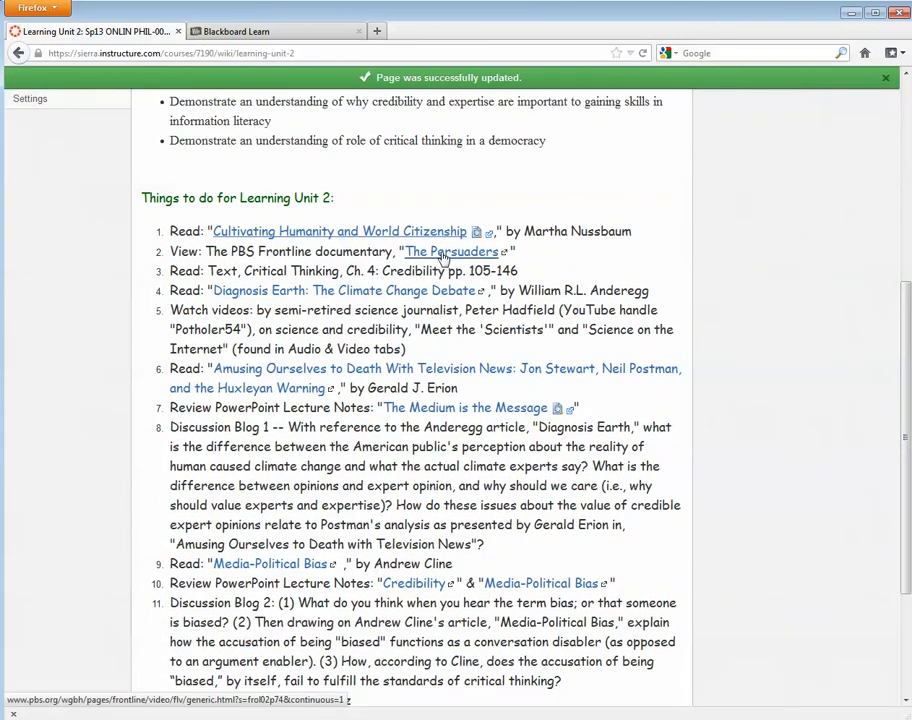
mouse_move(444, 256)
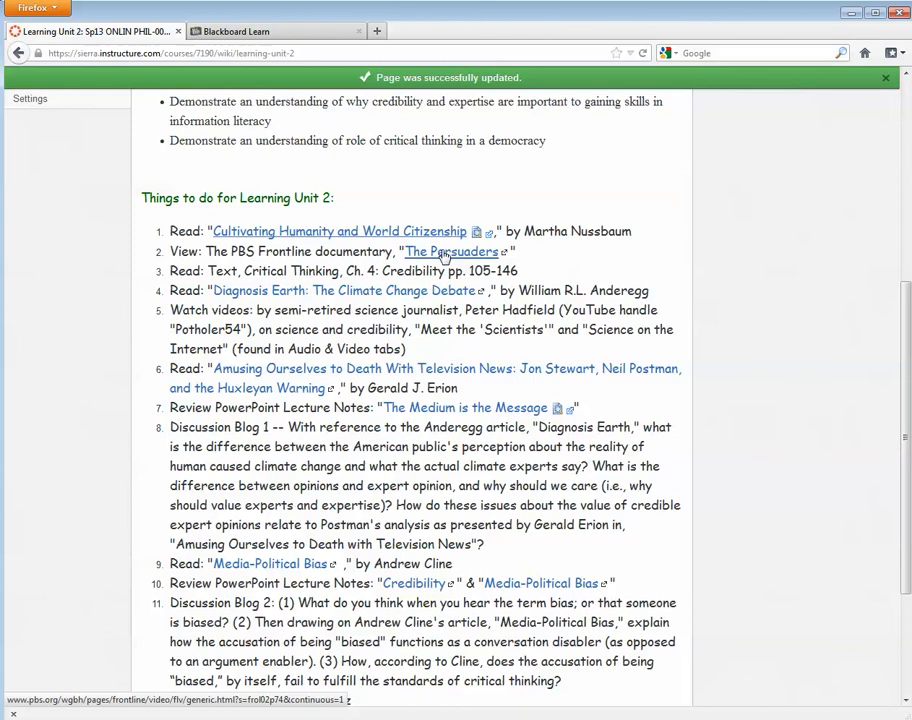
click(448, 252)
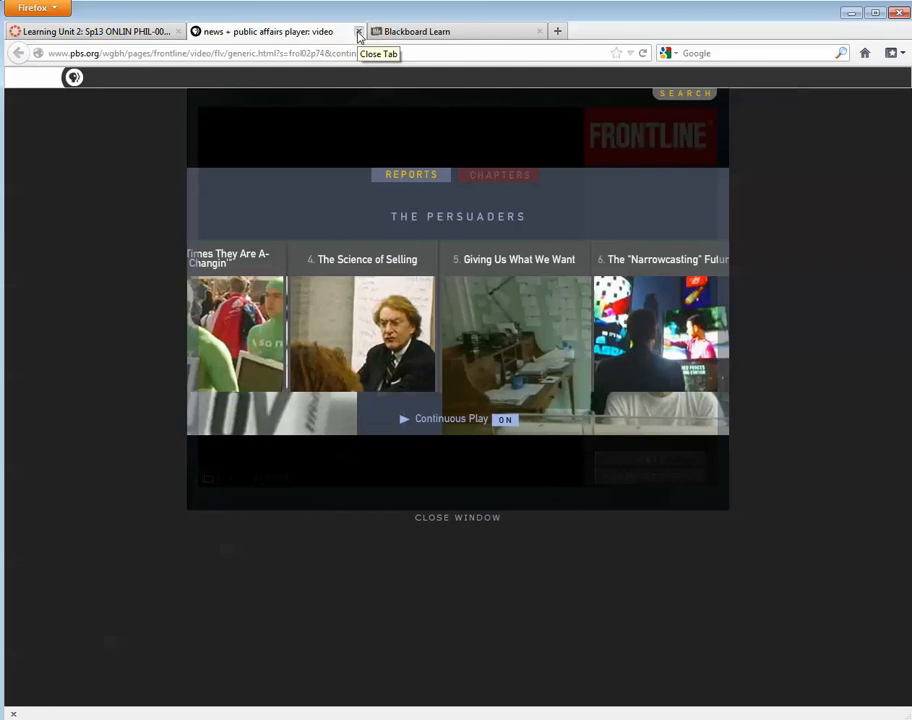
click(360, 32)
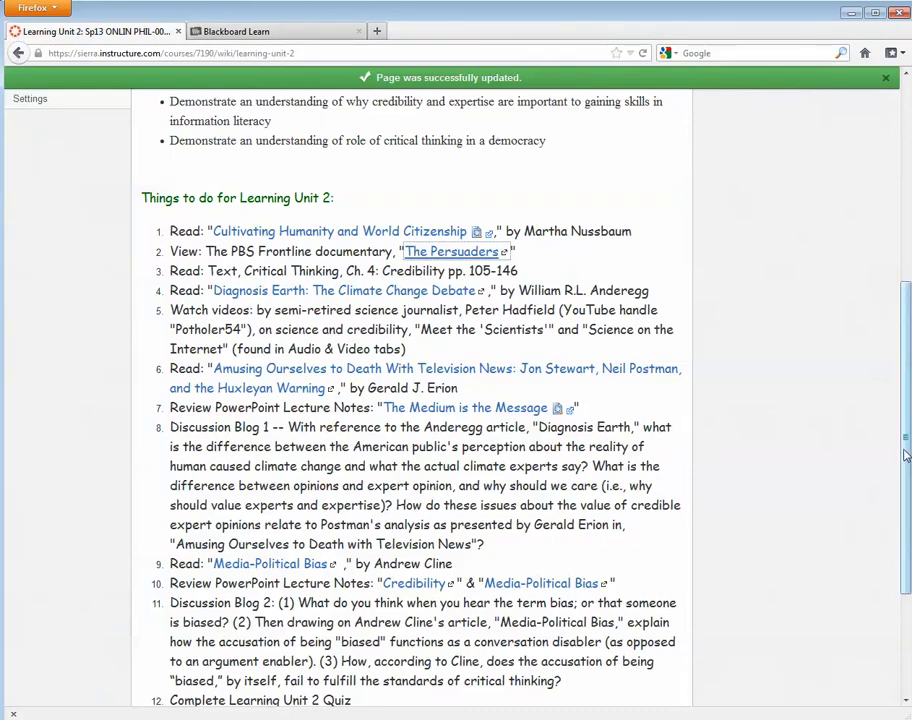
scroll(down, 3)
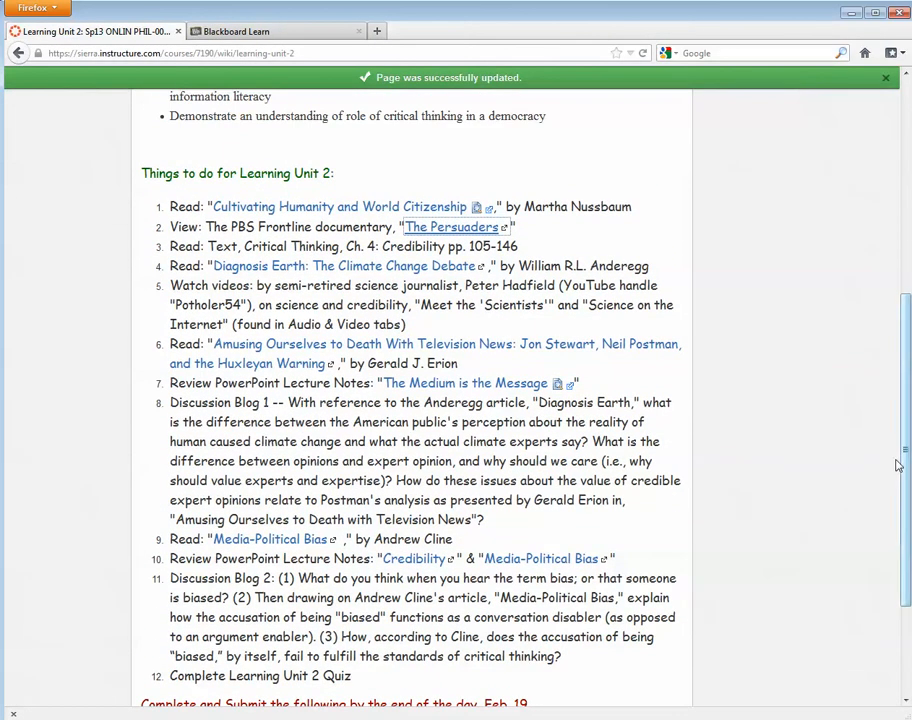
mouse_move(520, 402)
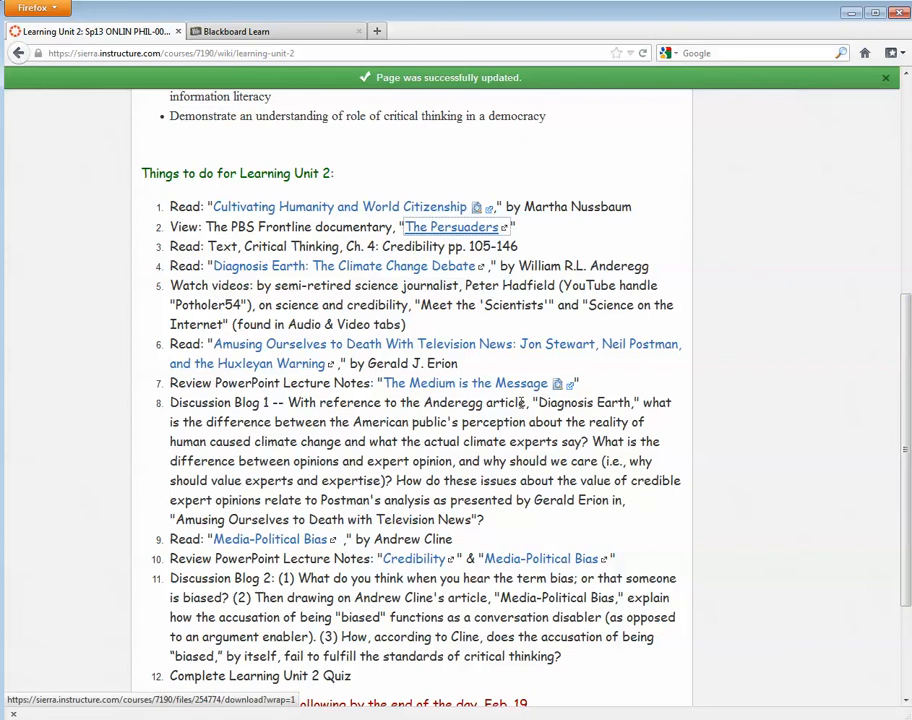
scroll(down, 3)
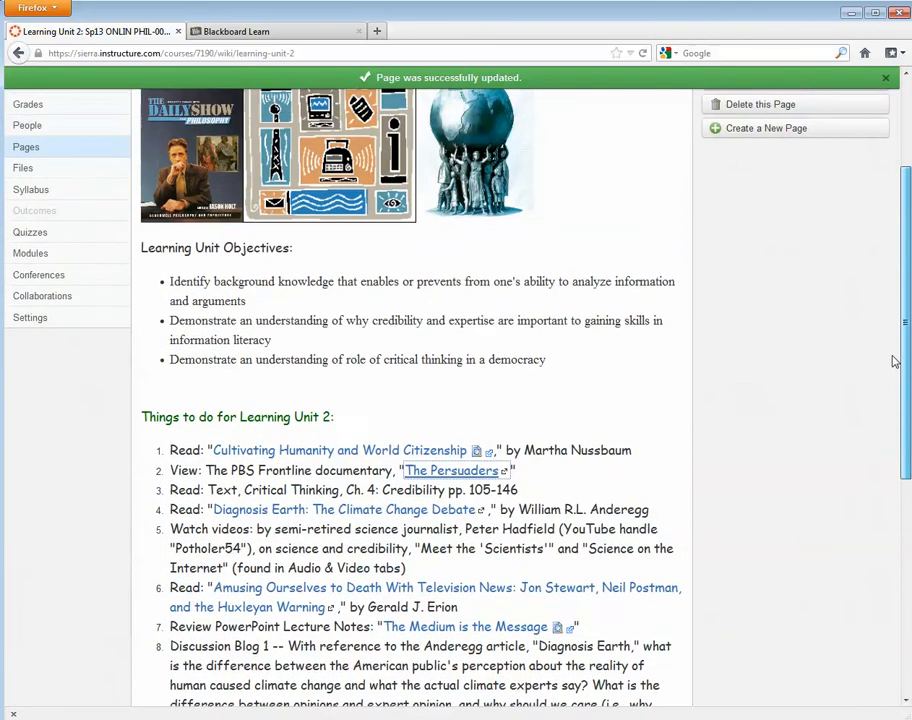
scroll(down, 3)
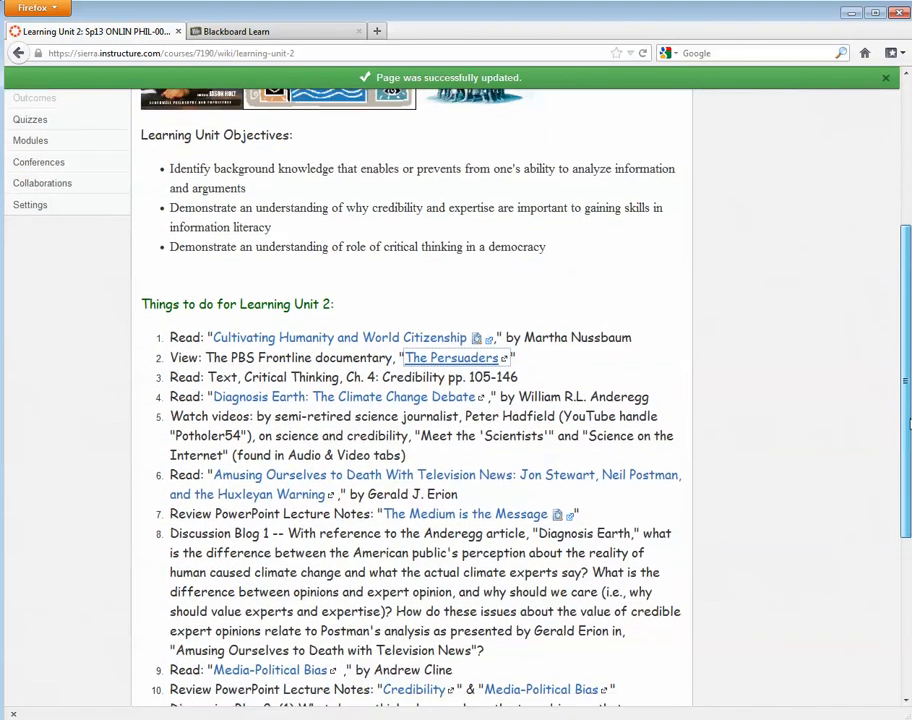
scroll(down, 3)
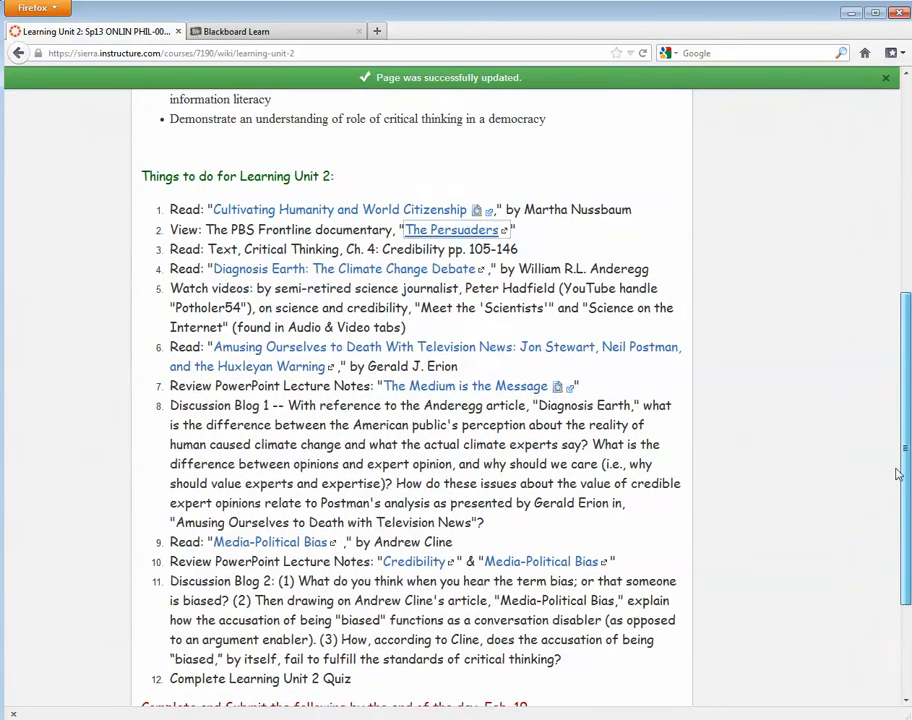
scroll(up, 3)
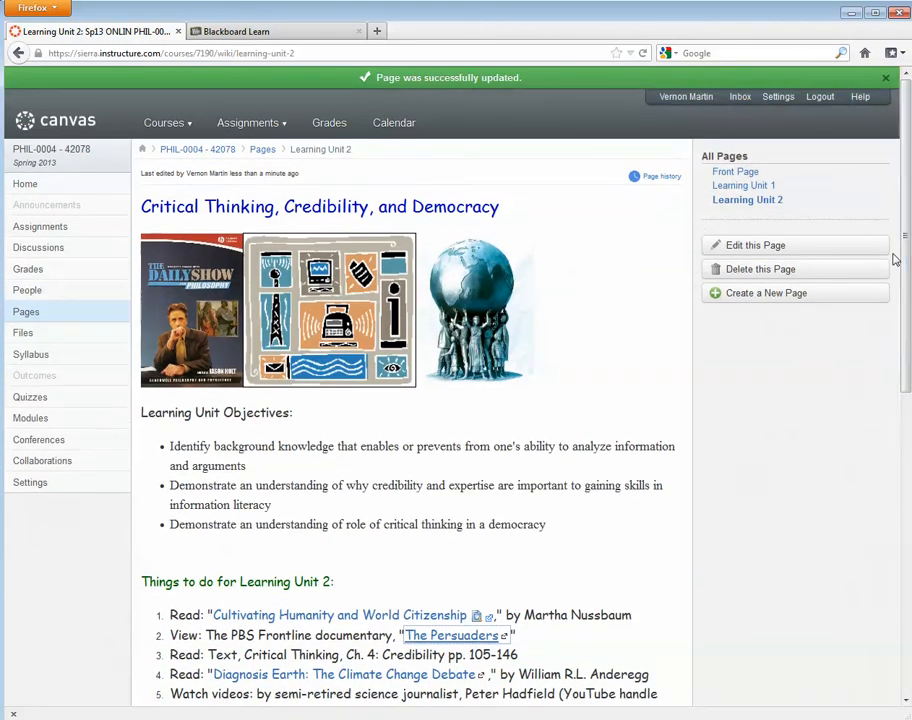
mouse_move(852, 464)
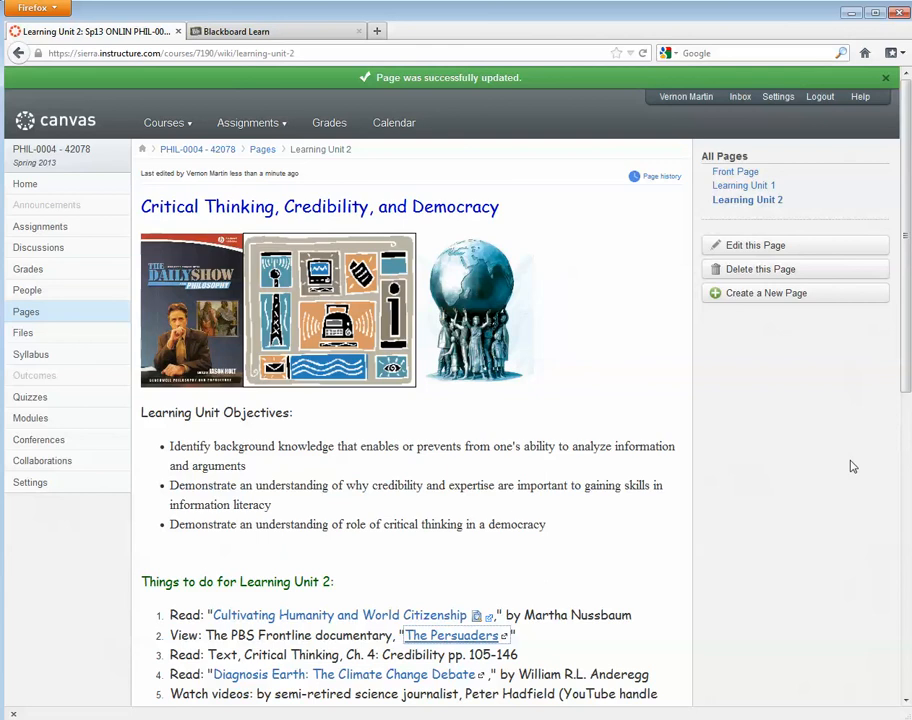